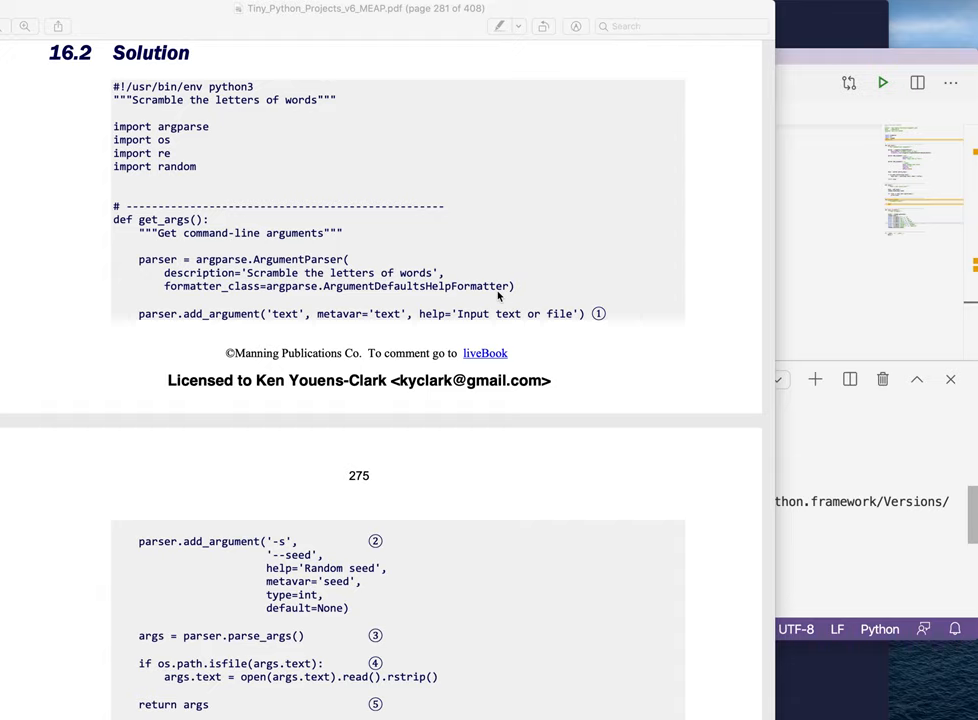
pyautogui.moveTo(760, 18)
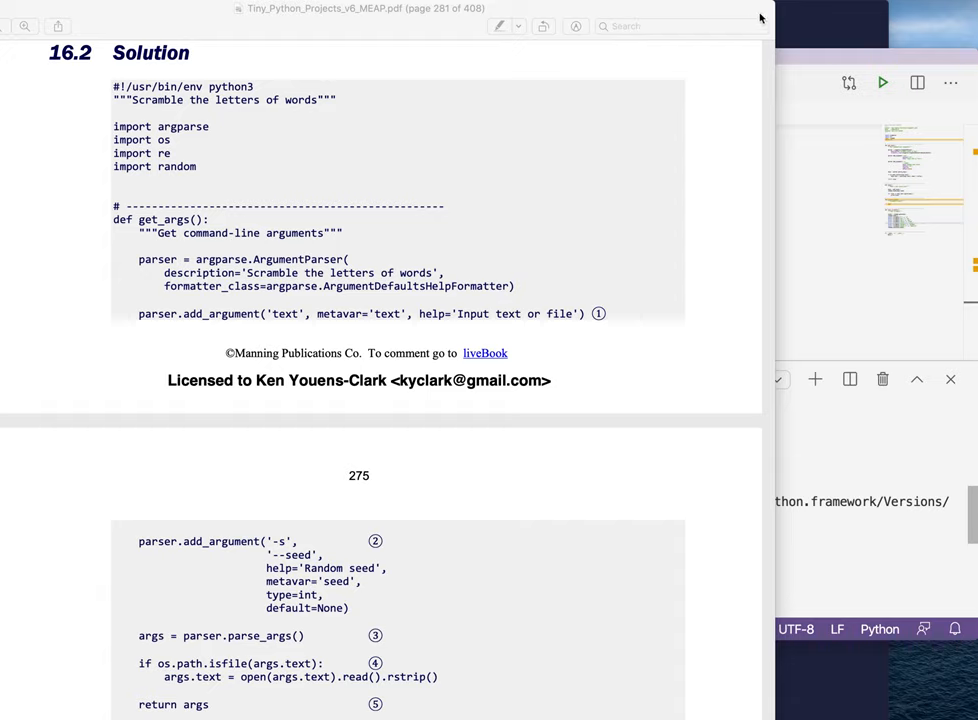
pyautogui.moveTo(816, 64)
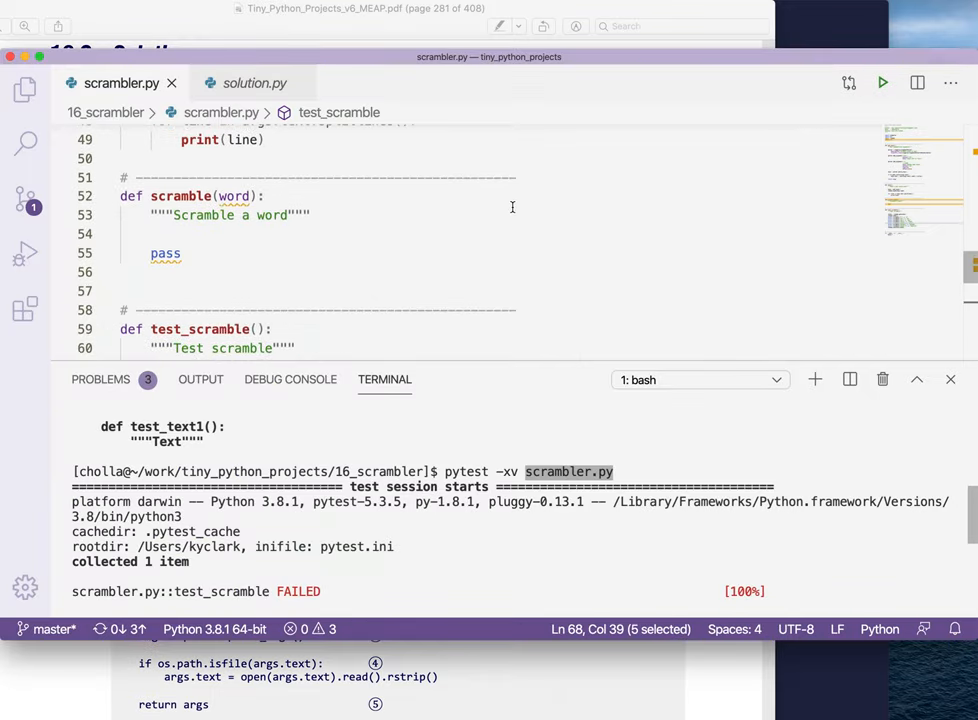
# Replace pass with middle = list(word[1:-1]) guarded by an if len(word) check
pyautogui.doubleClick(164, 252)
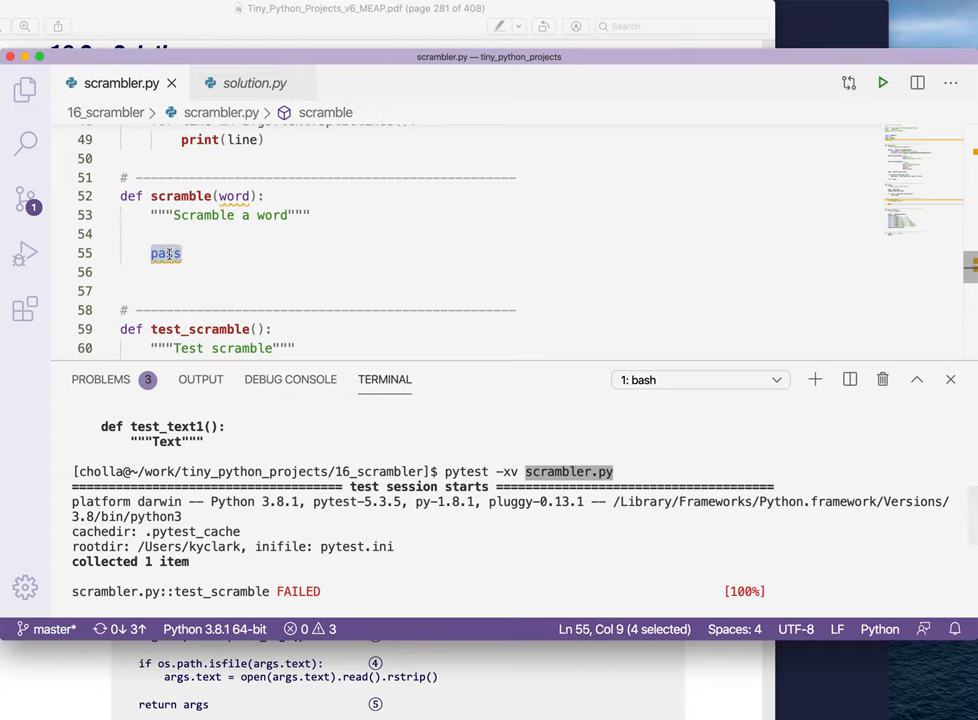
pyautogui.write('middle =')
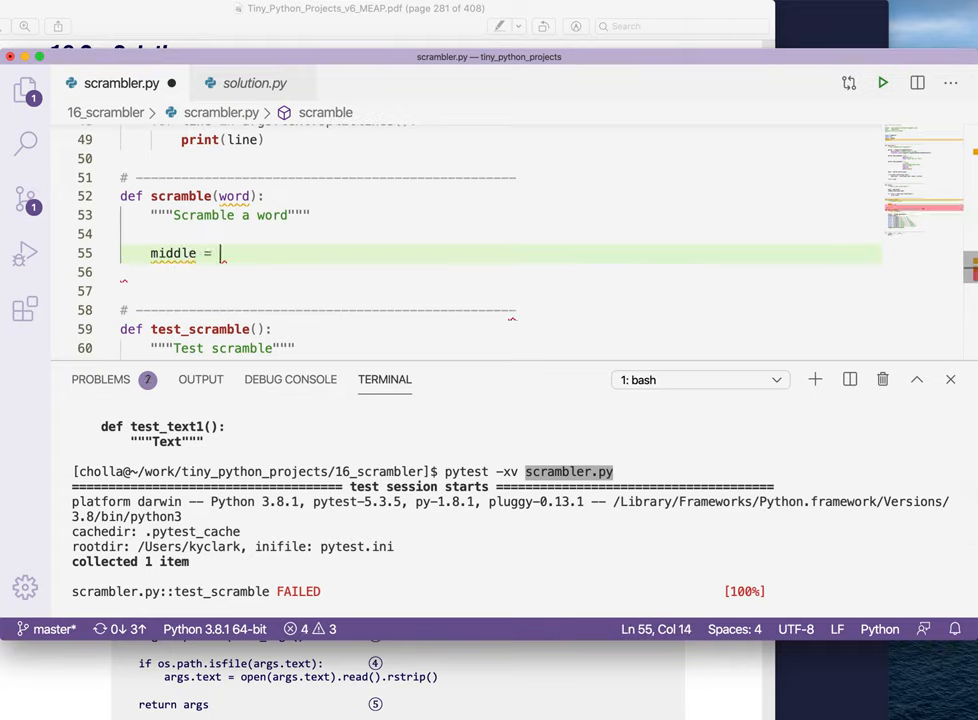
pyautogui.write('word[]')
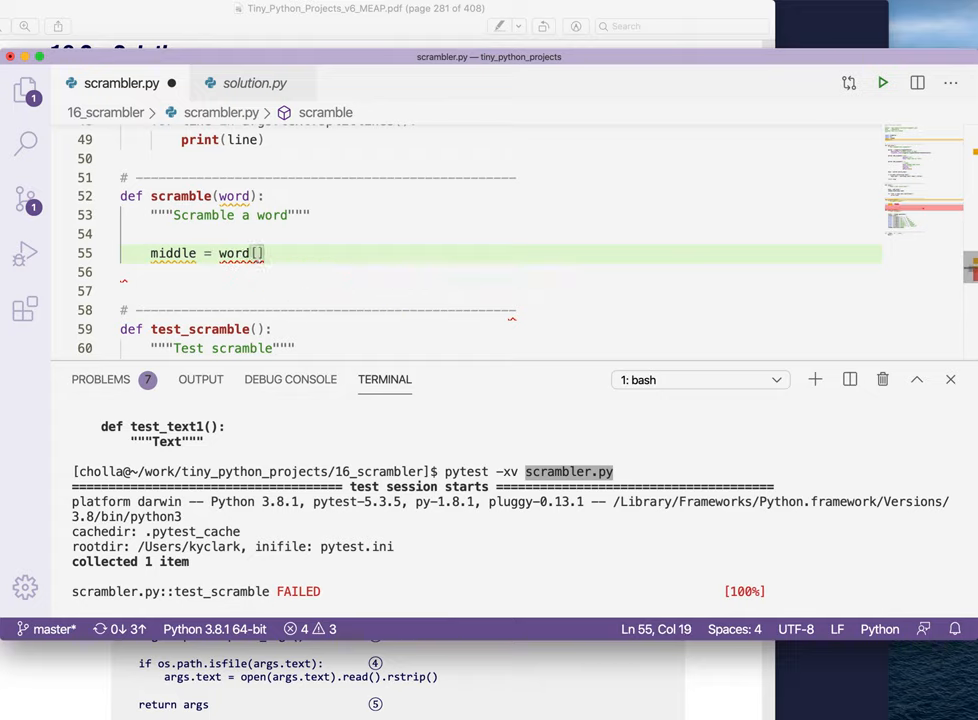
pyautogui.write('1:-1')
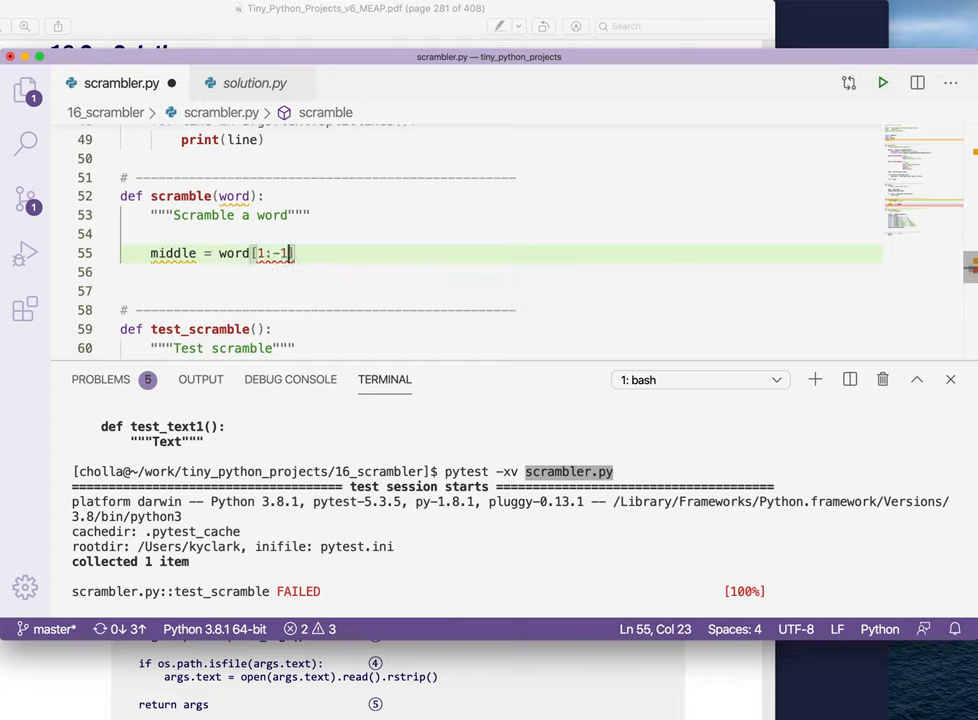
pyautogui.write('(')
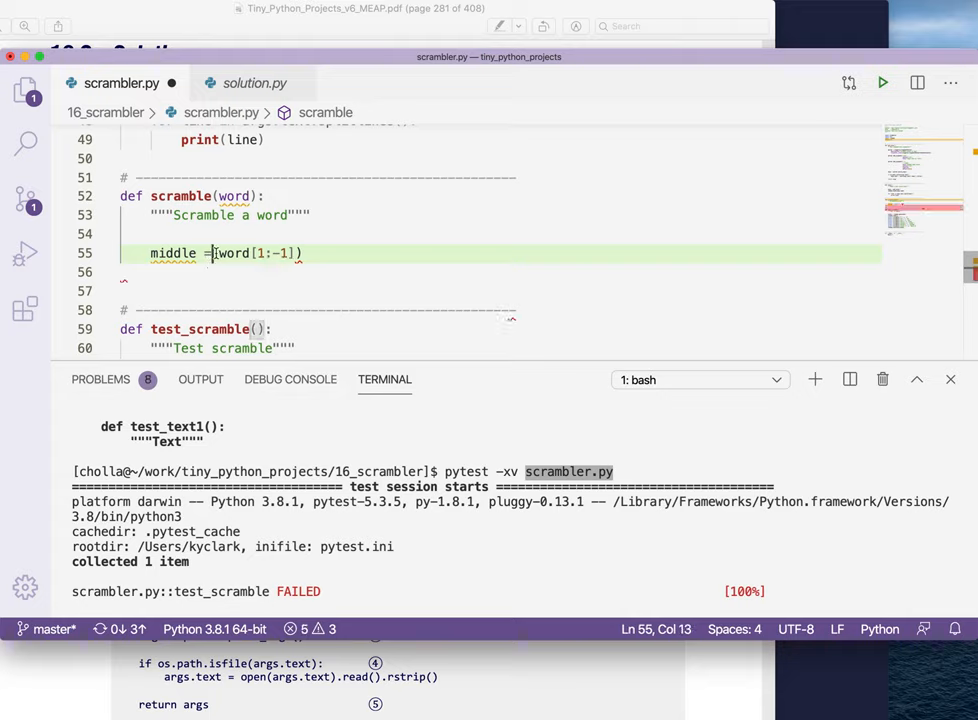
pyautogui.write('list(')
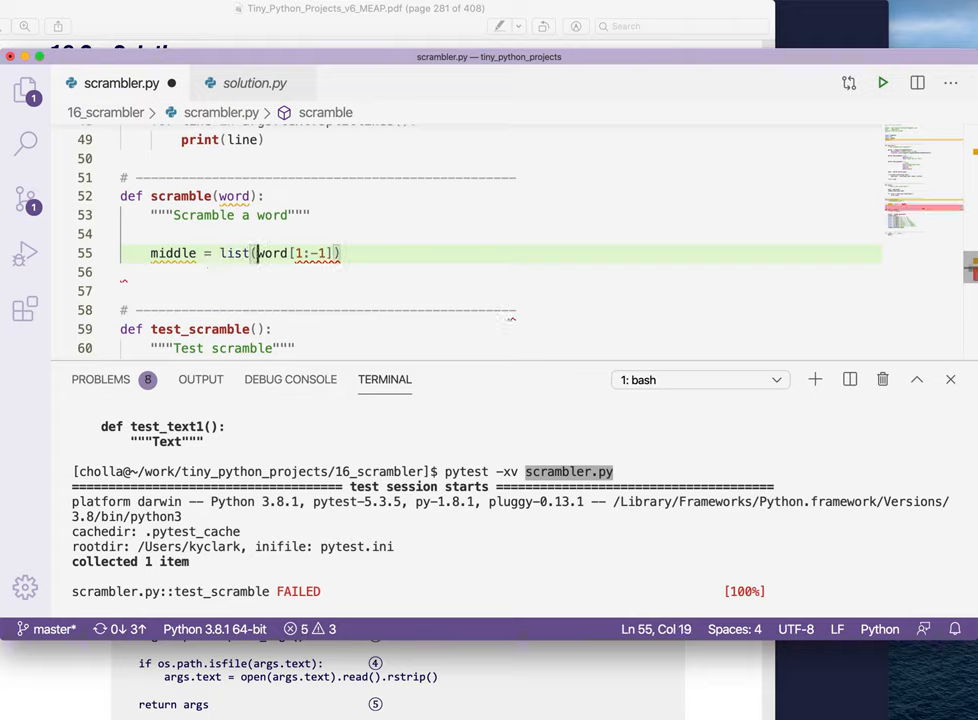
pyautogui.click(212, 234)
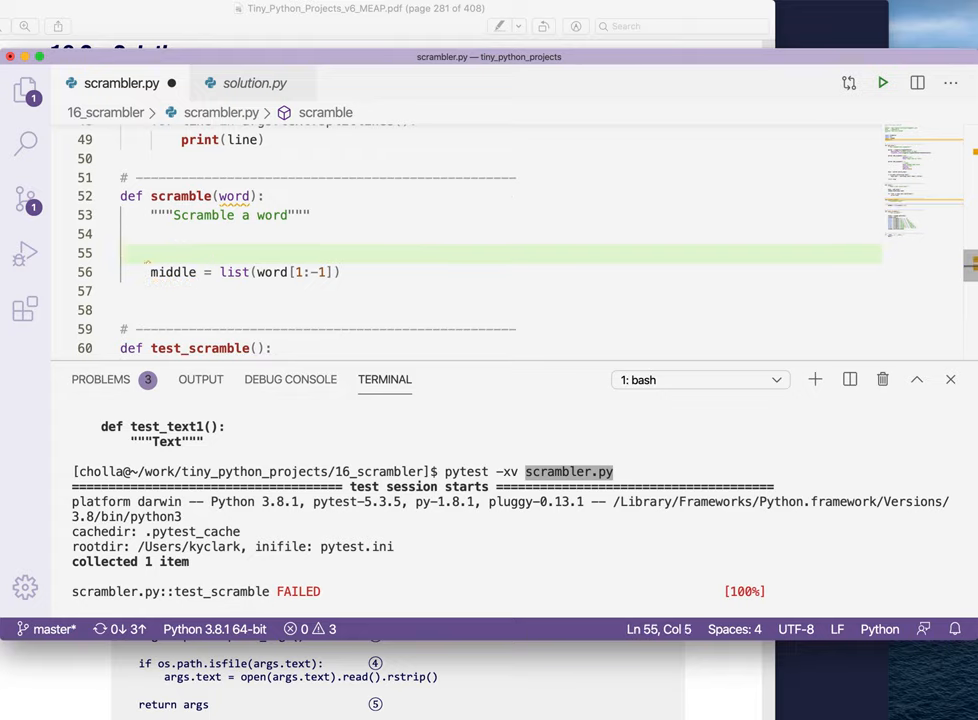
pyautogui.write('if len')
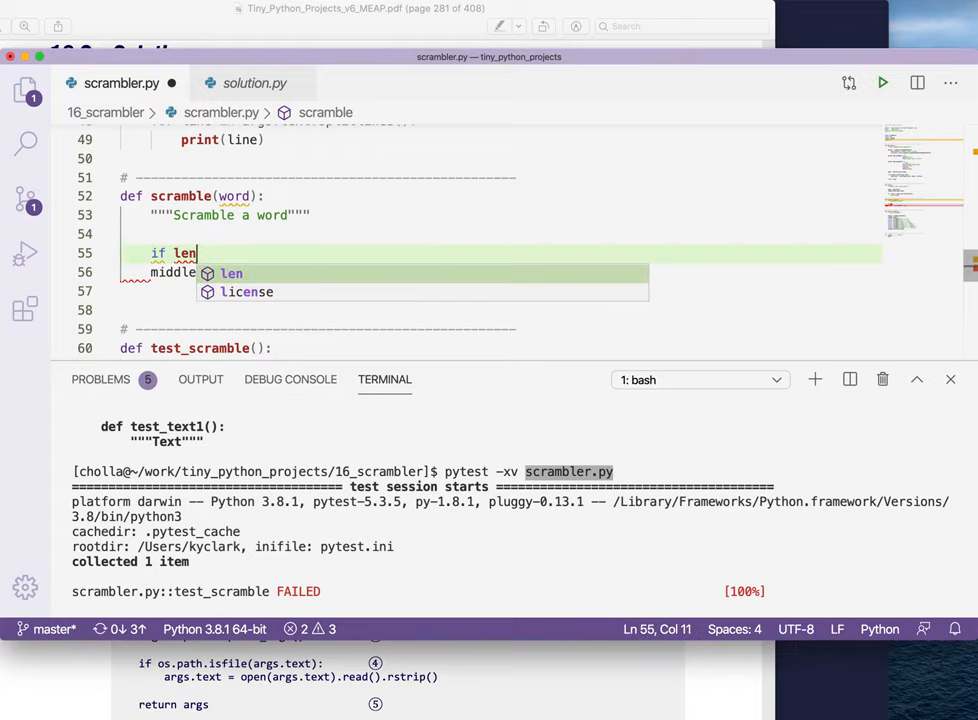
pyautogui.write('(m')
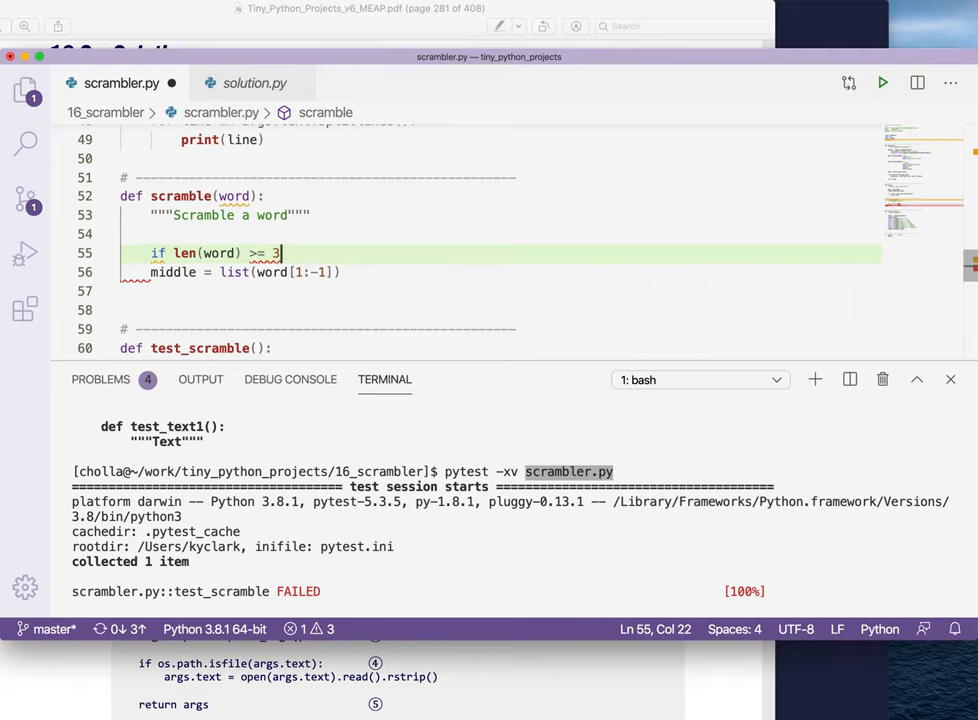
pyautogui.write(':')
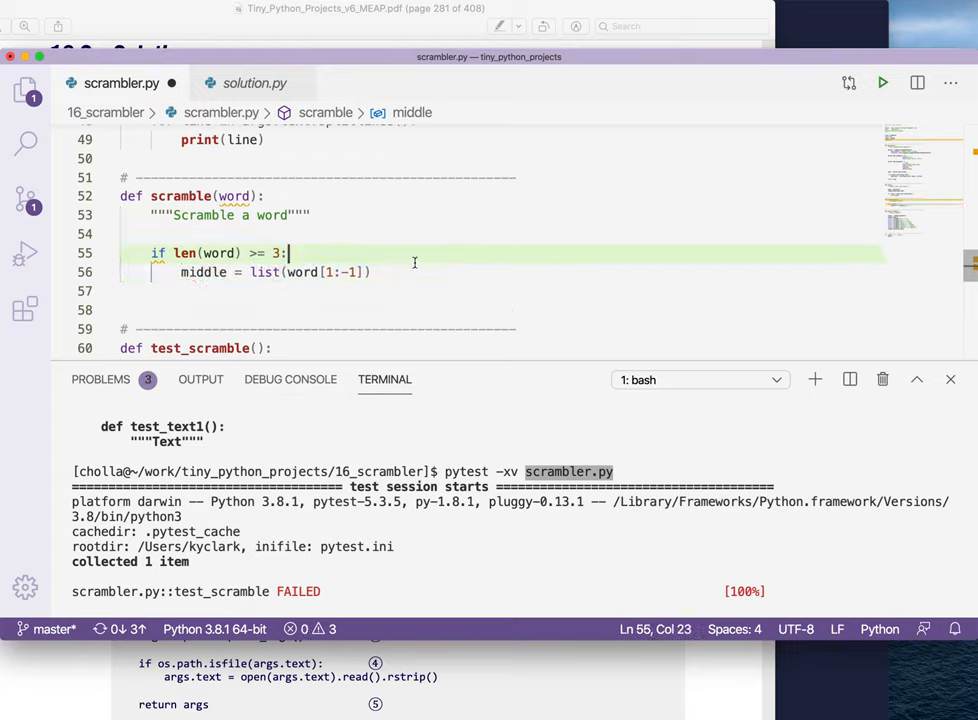
# Shuffle the middle with random.shuffle, rebuild word with first and last letters joined, and return word
pyautogui.write('r')
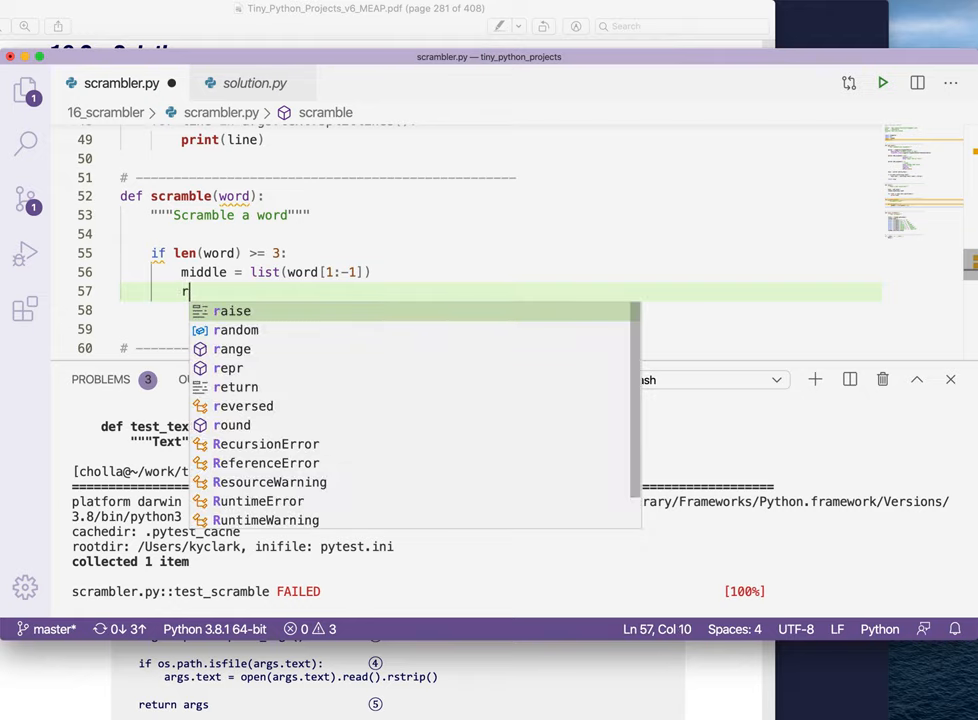
pyautogui.write('andom.shuffle')
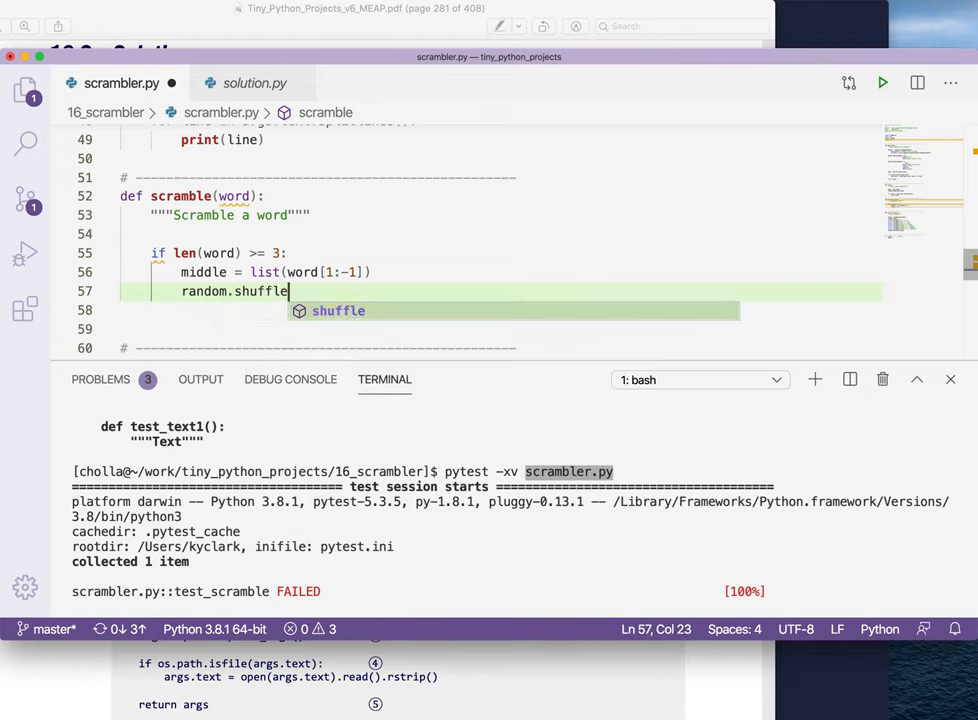
pyautogui.write('(middle)')
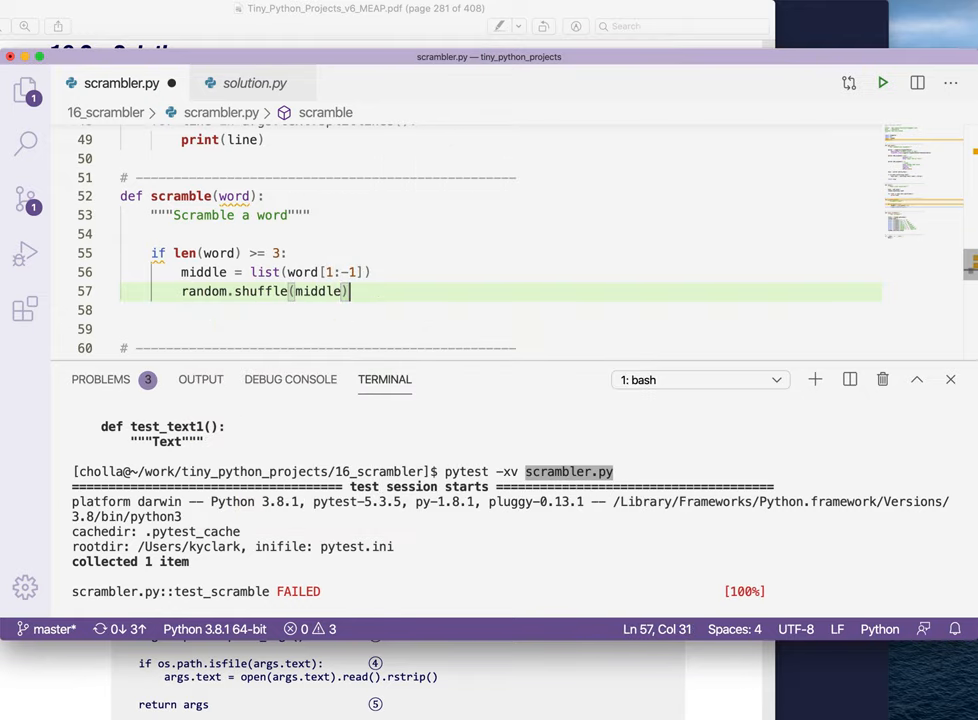
pyautogui.write('word =')
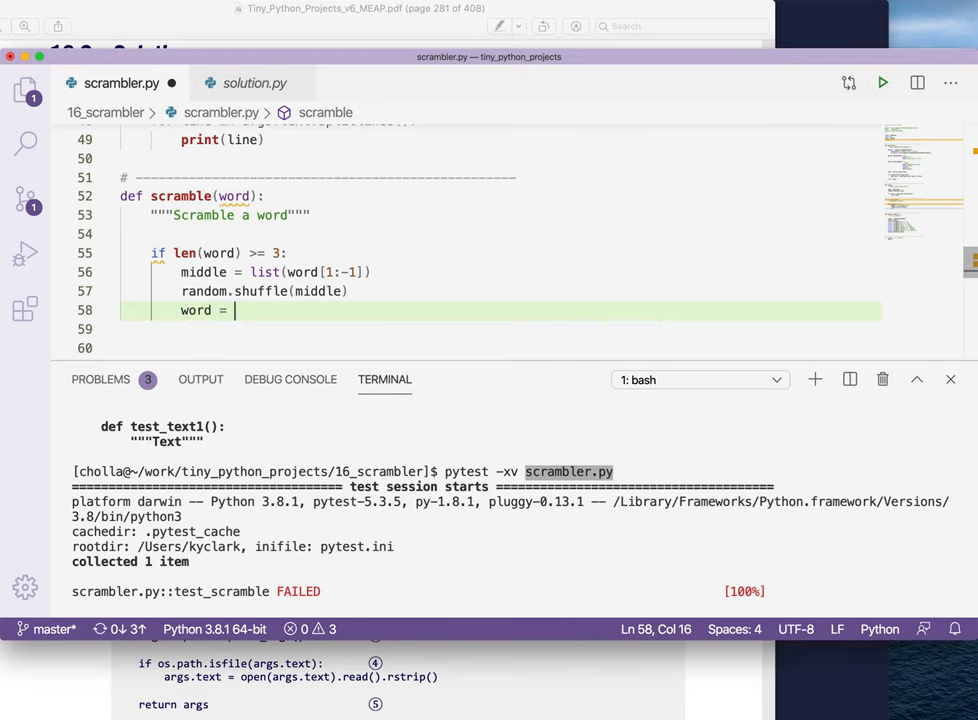
pyautogui.write('word[]')
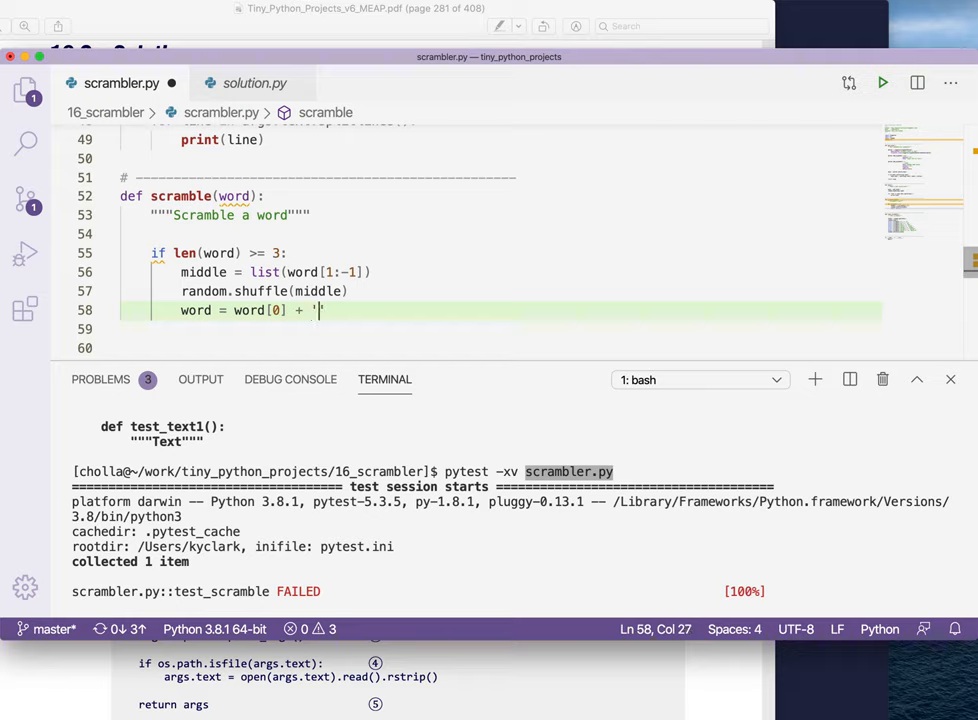
pyautogui.write("'.joi")
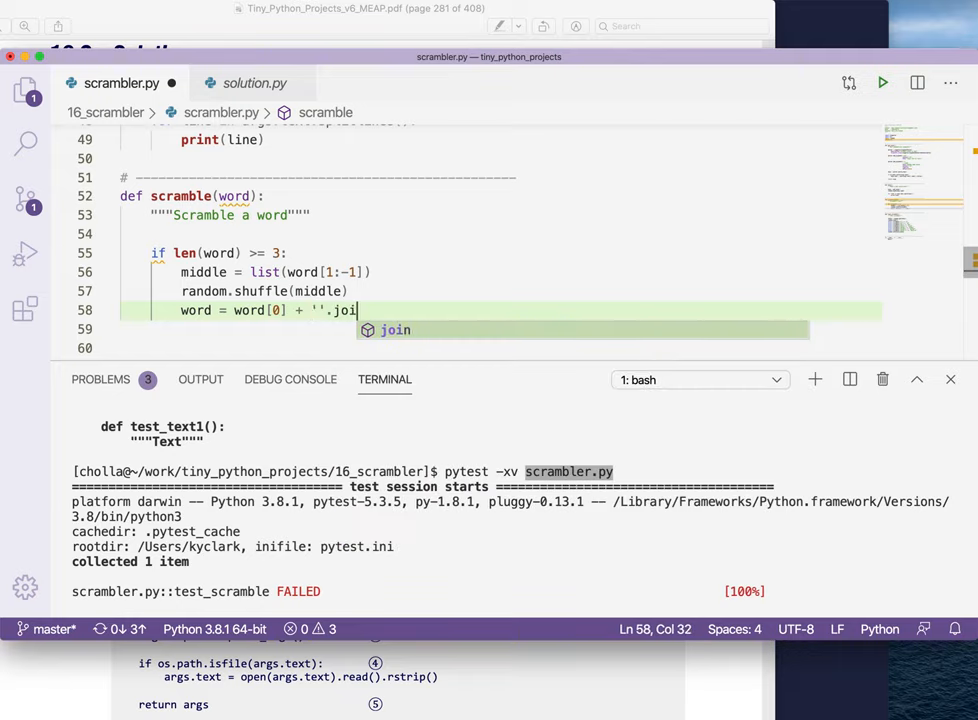
pyautogui.write('n(middle) + word[-1')
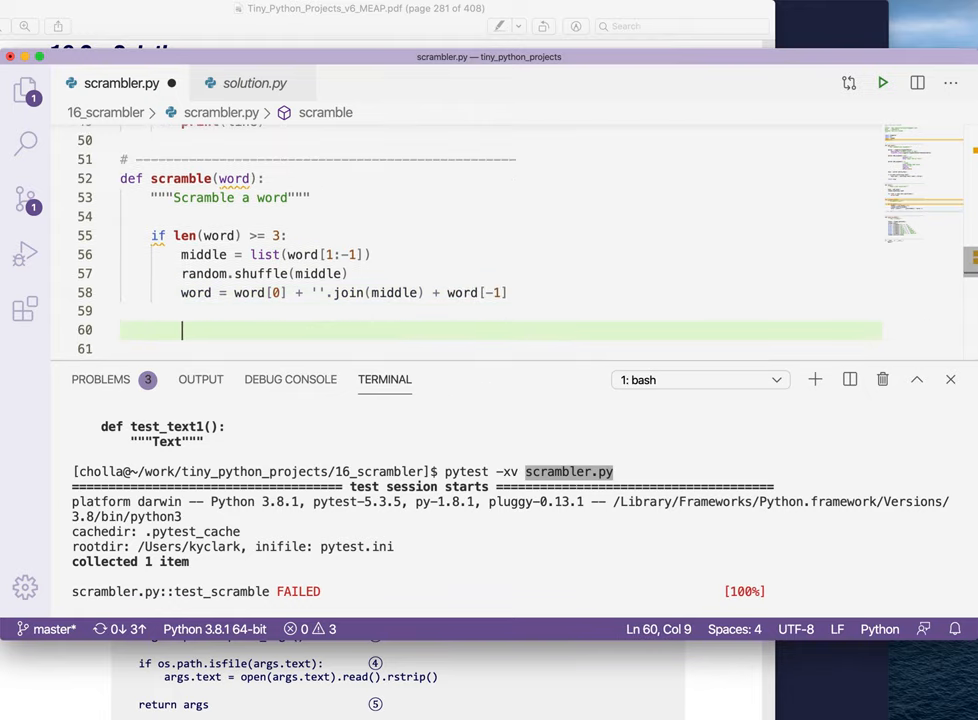
pyautogui.write('return wor')
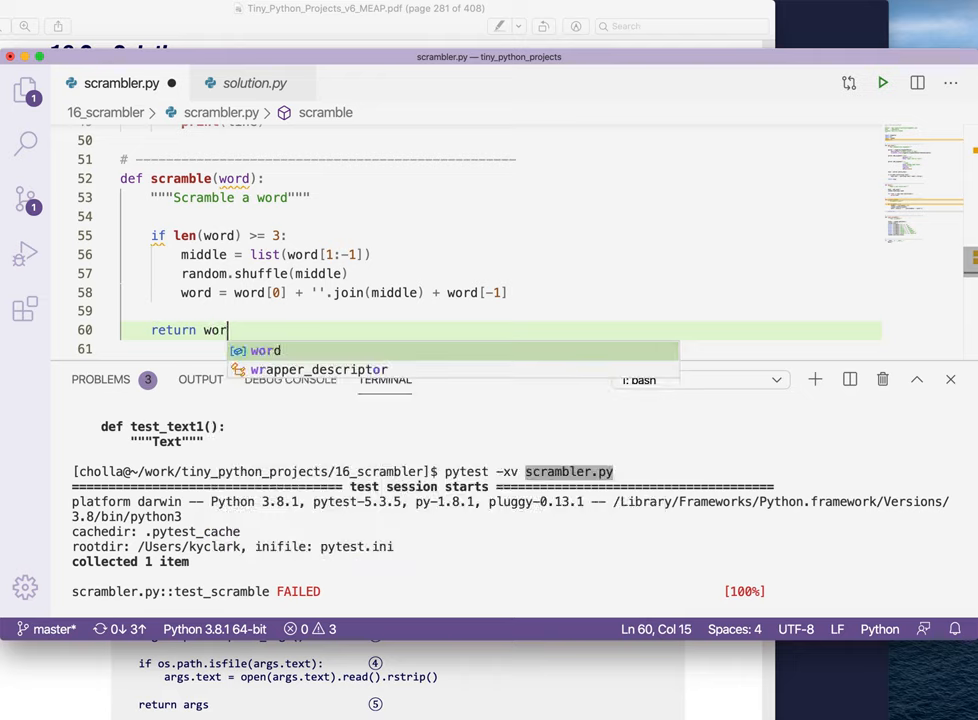
pyautogui.click(384, 244)
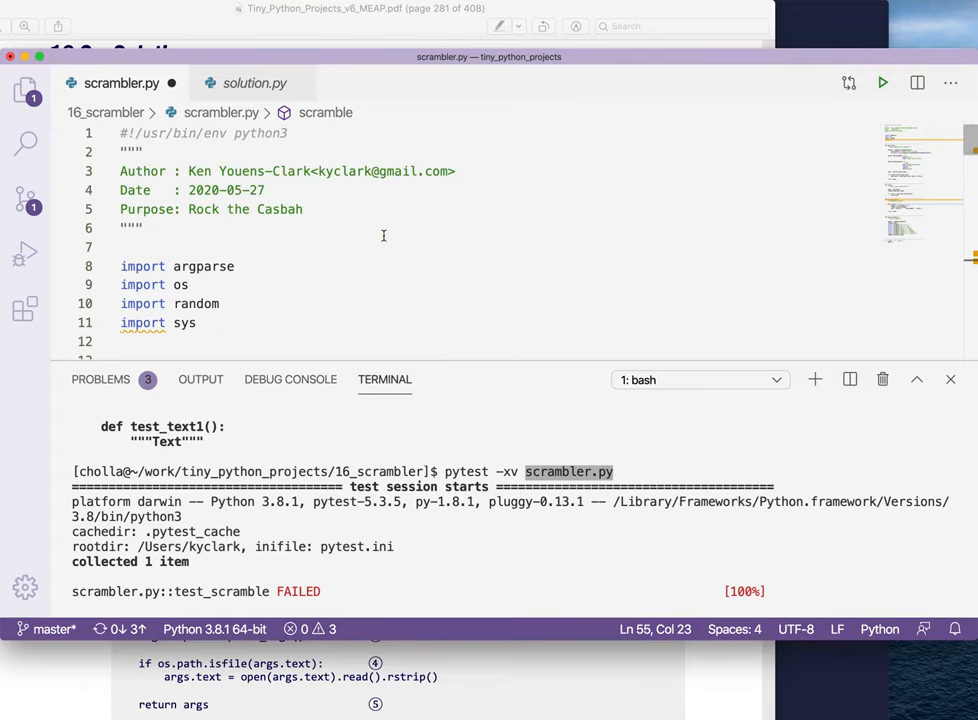
pyautogui.scroll(-3)
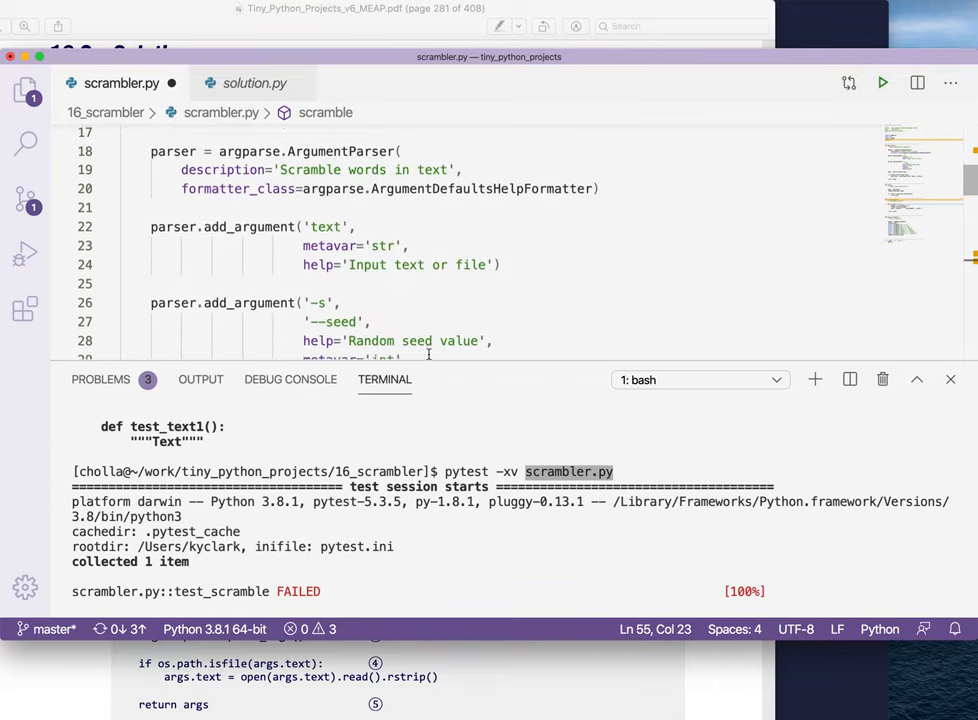
pyautogui.scroll(-3)
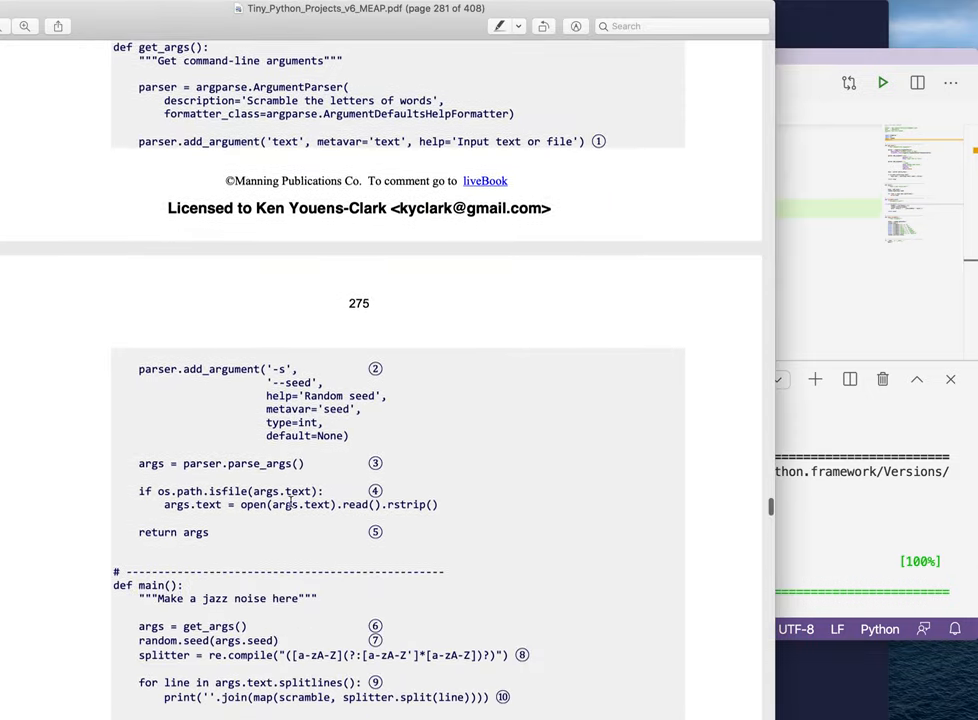
# Scroll the PDF to the main() and scramble() solution and select text there for reference
pyautogui.scroll(-3)
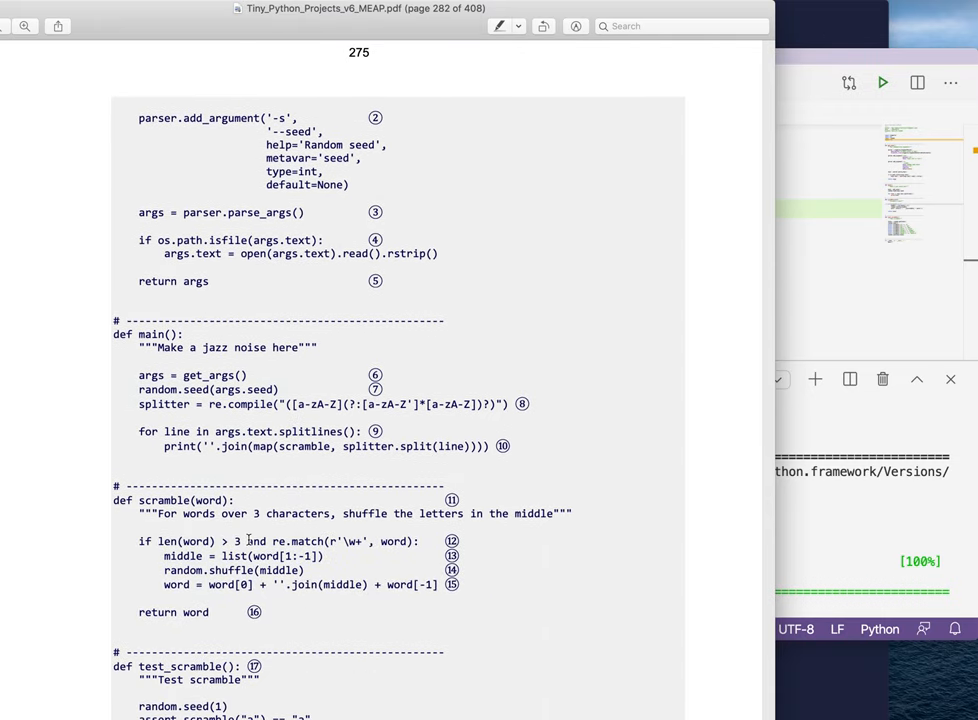
pyautogui.moveTo(382, 540)
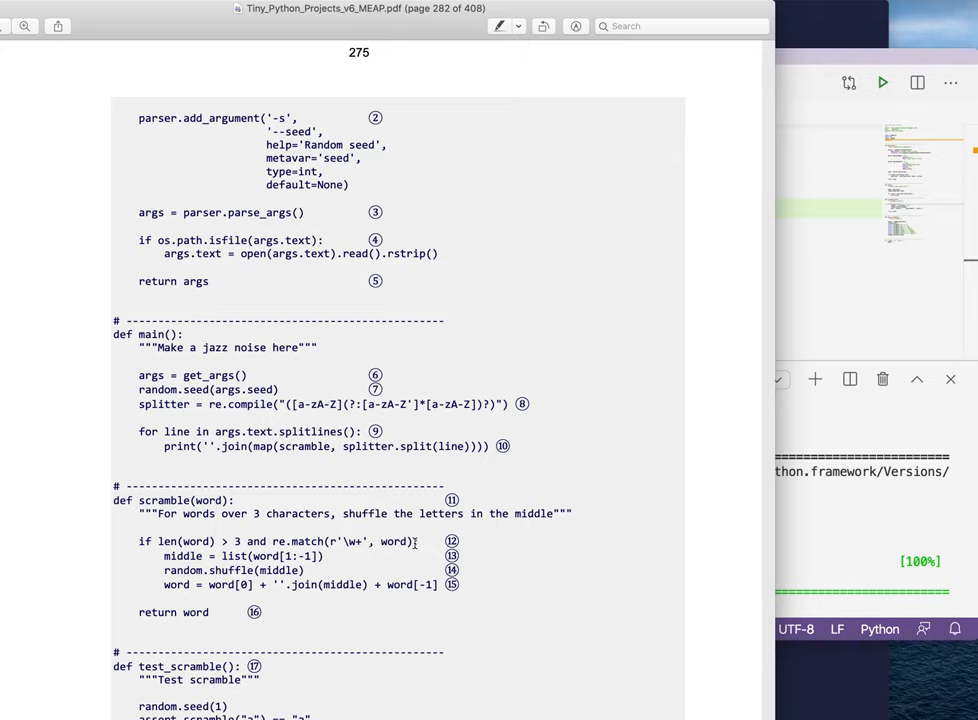
pyautogui.moveTo(248, 540); pyautogui.dragTo(408, 540)
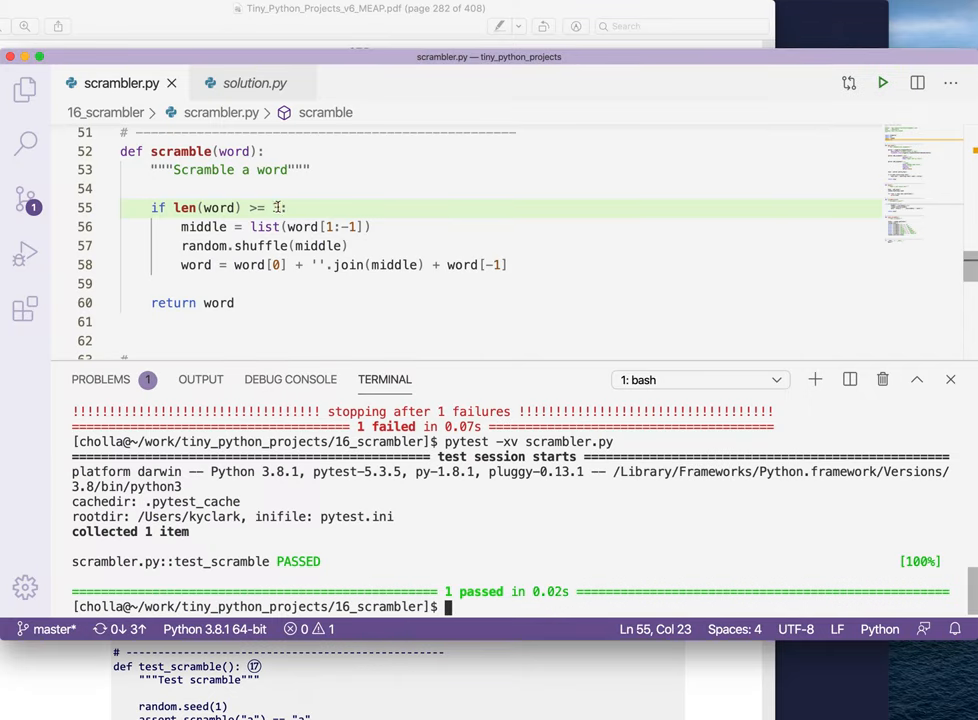
# Extend the condition to len(word) >= 3 and re.match(r'\w+', word)
pyautogui.write('3')
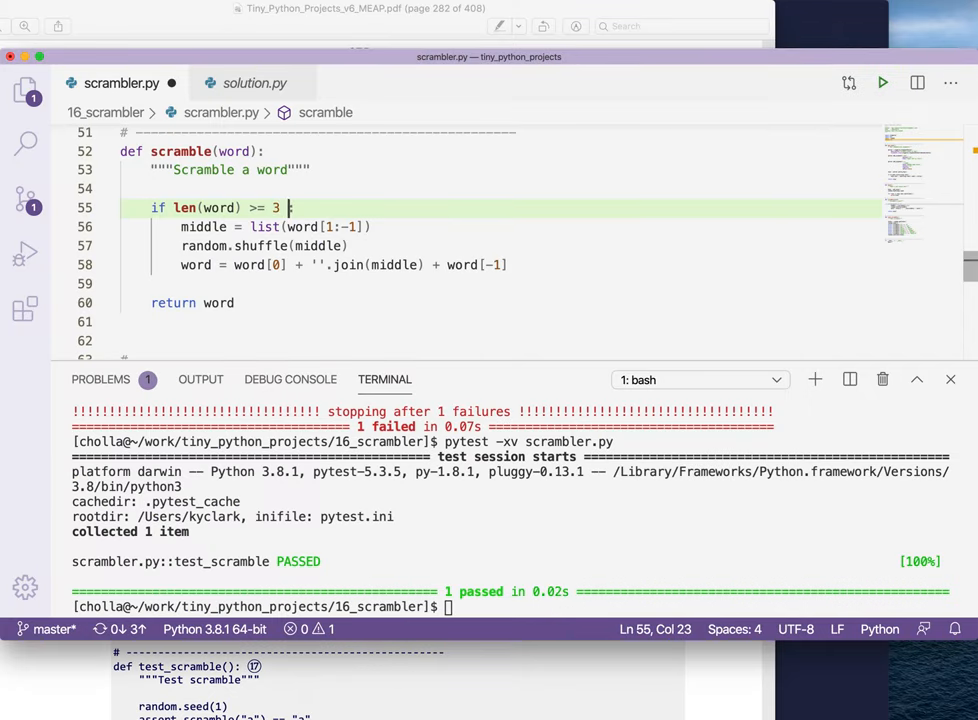
pyautogui.write("and re.match(r'\\w+', word)")
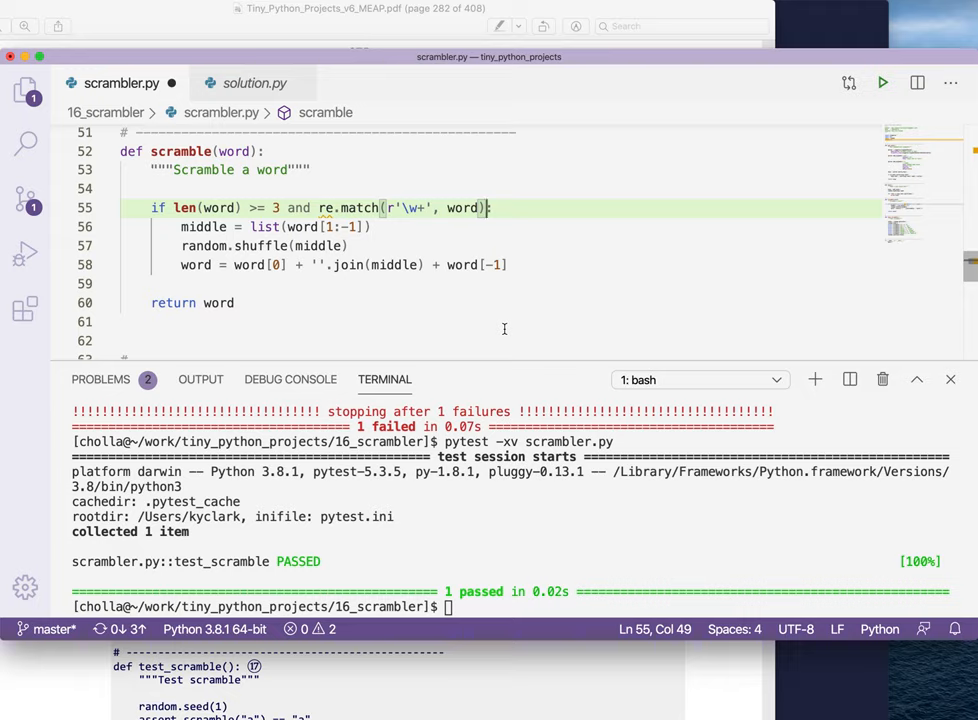
pyautogui.moveTo(428, 292)
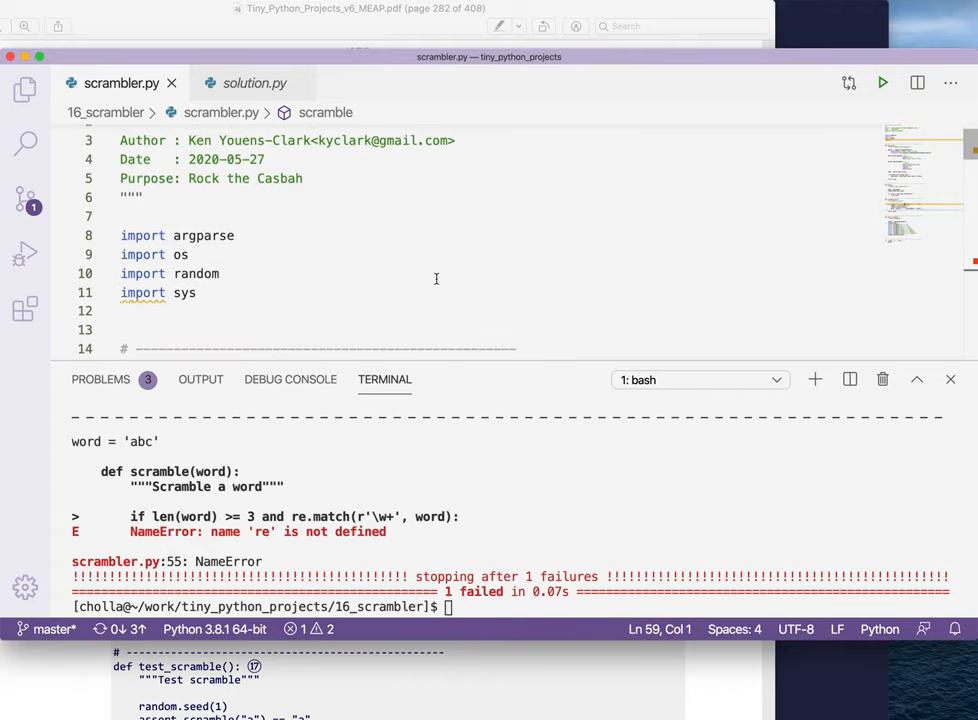
# Import re at the top, then run pytest -xv scrambler.py and see test_scramble pass
pyautogui.write('im')
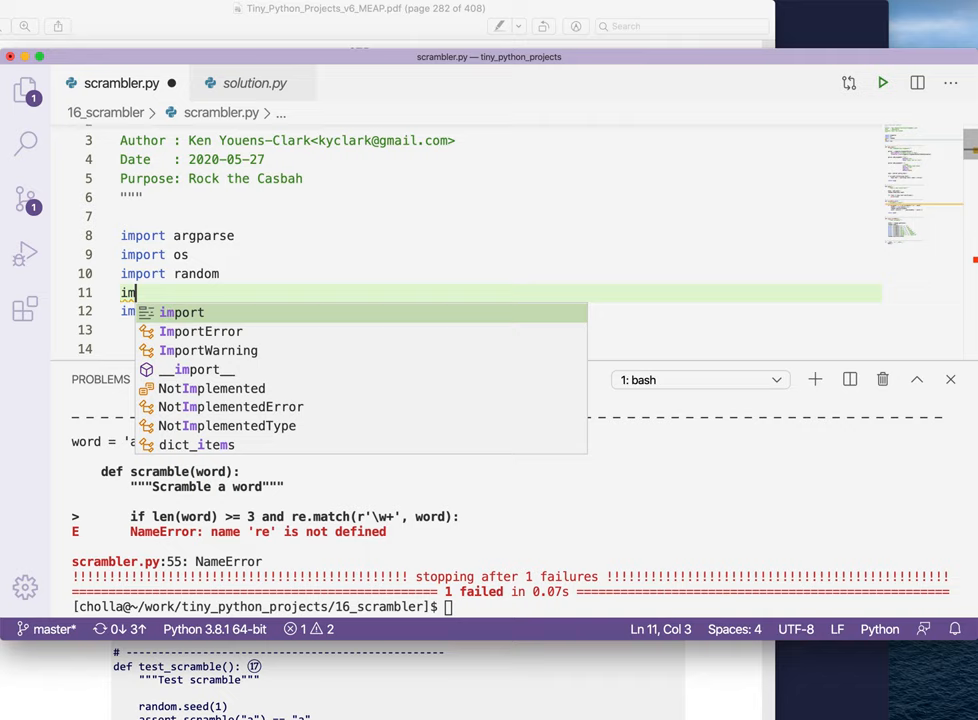
pyautogui.write('re')
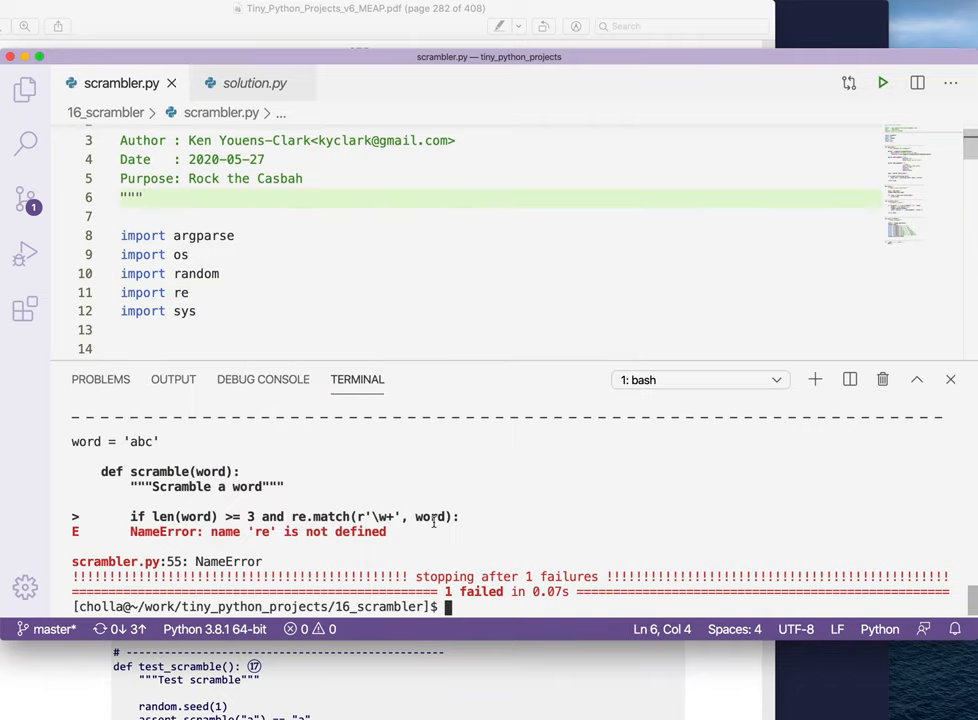
pyautogui.write('pytest -xv scrambler.py')
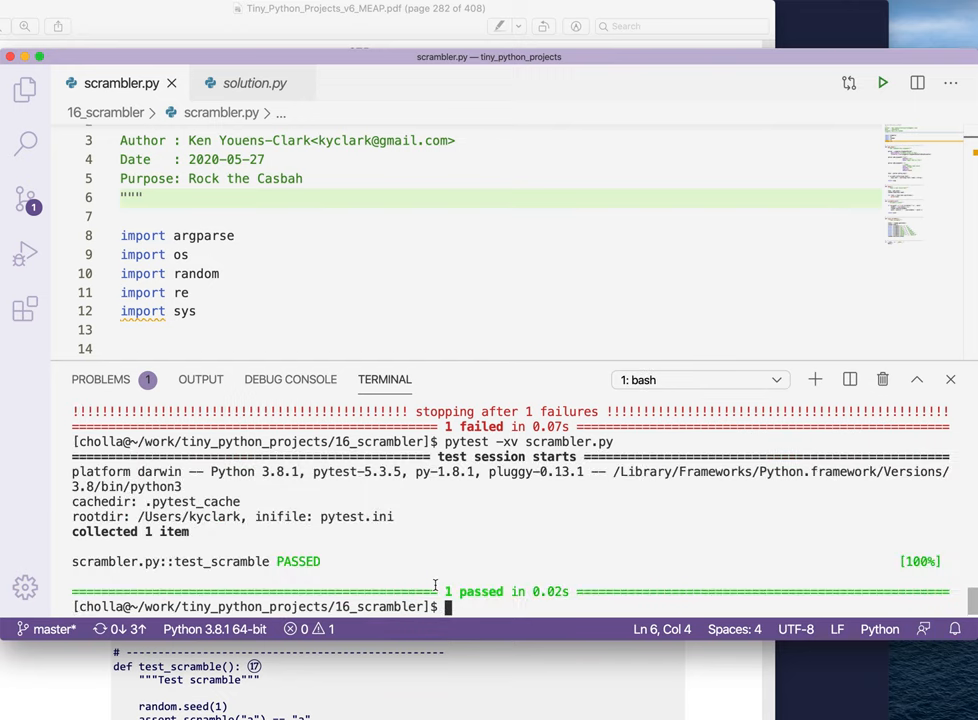
pyautogui.scroll(-3)
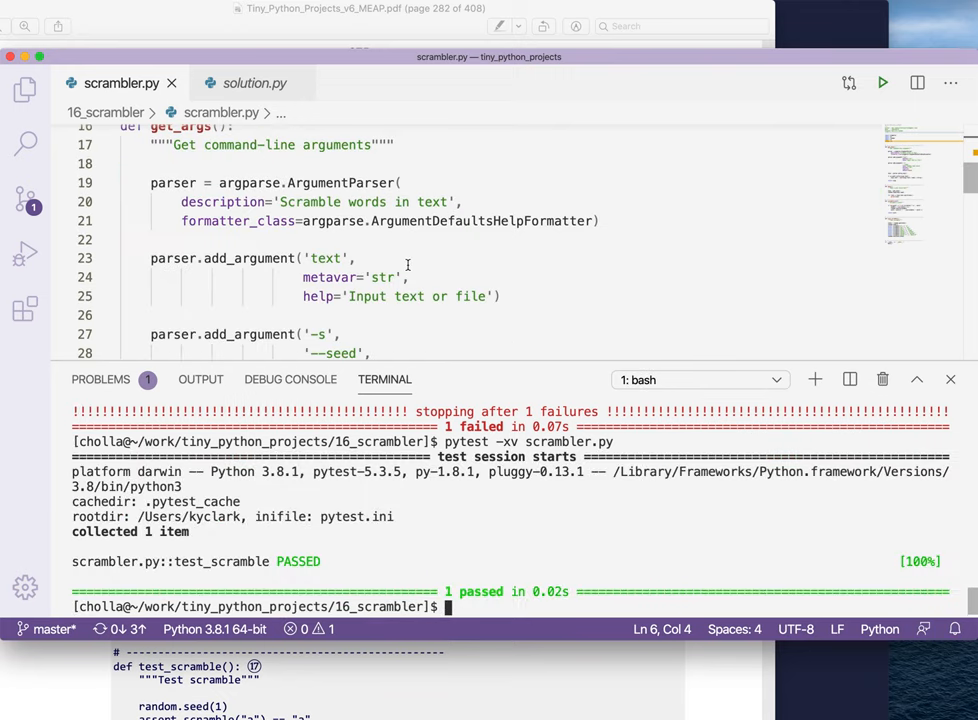
pyautogui.scroll(-3)
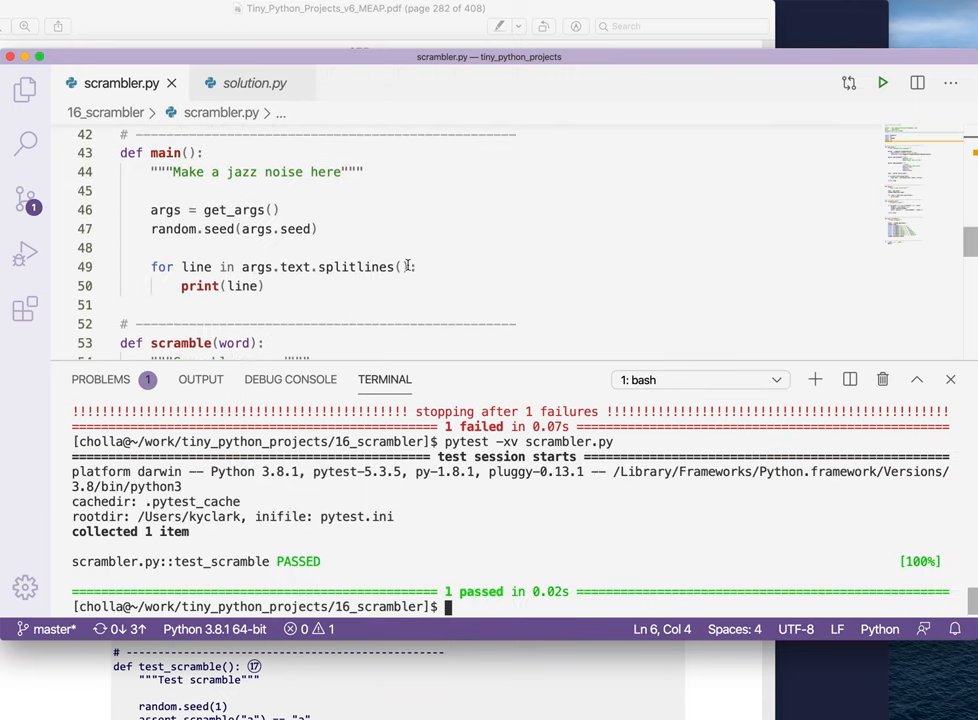
pyautogui.moveTo(356, 268)
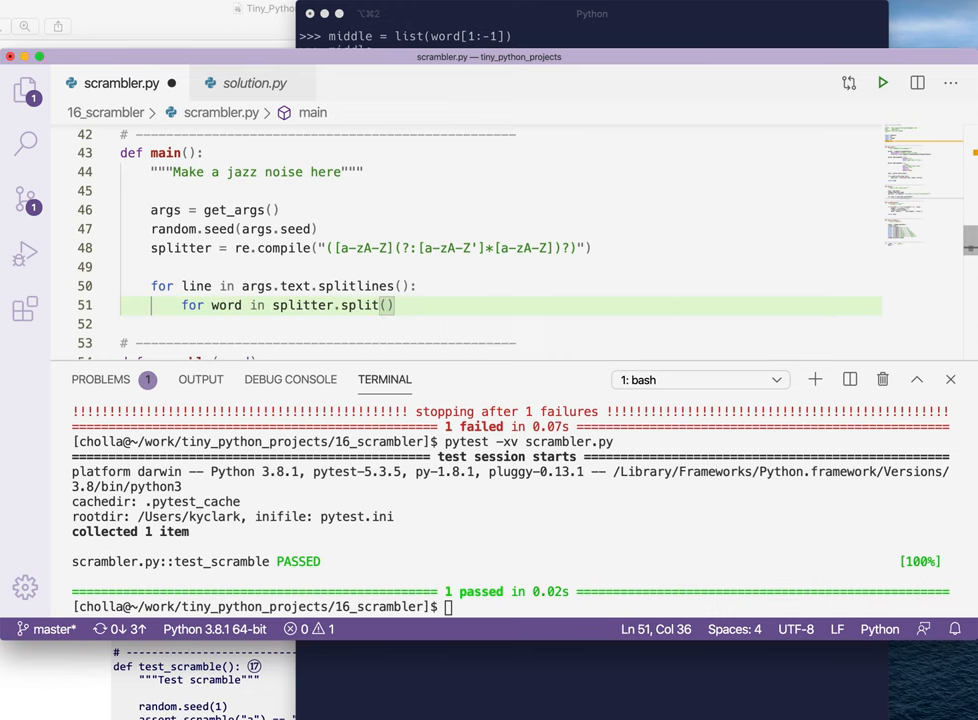
# Loop over splitter.split(line) printing each word, then run ./scrambler.py ../inputs/spiders.txt
pyautogui.write('line):')
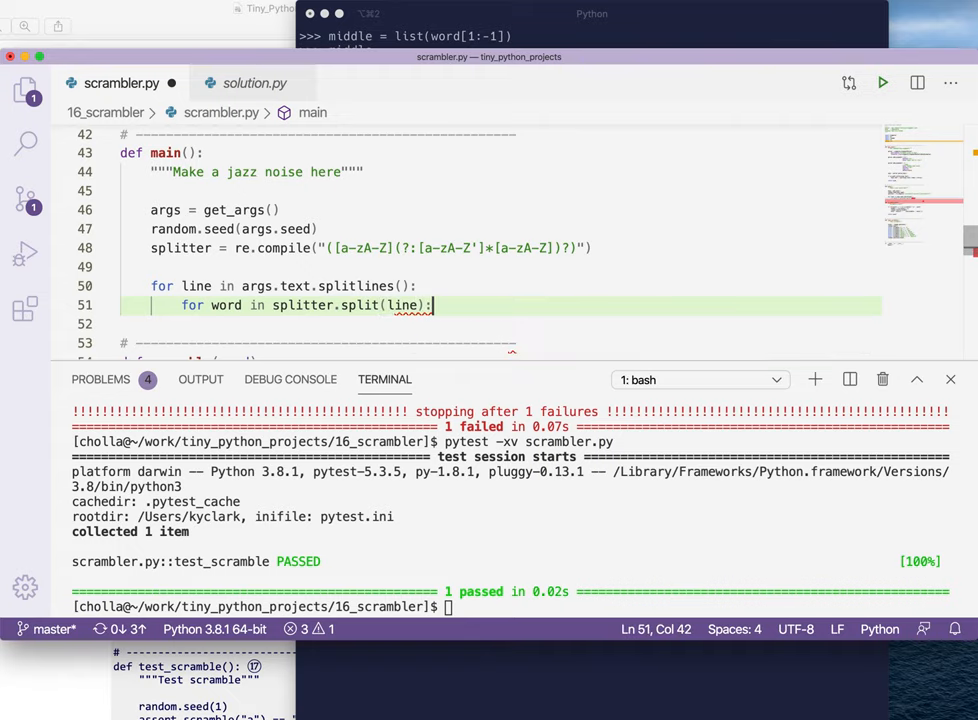
pyautogui.write('print(word)')
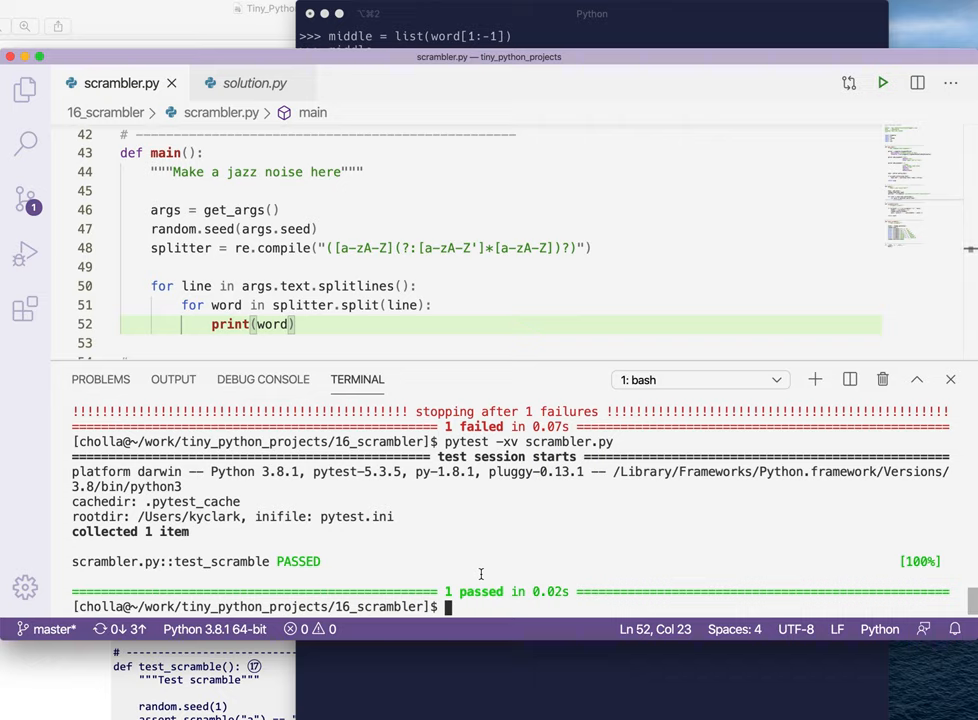
pyautogui.write('./scrambler.py ../')
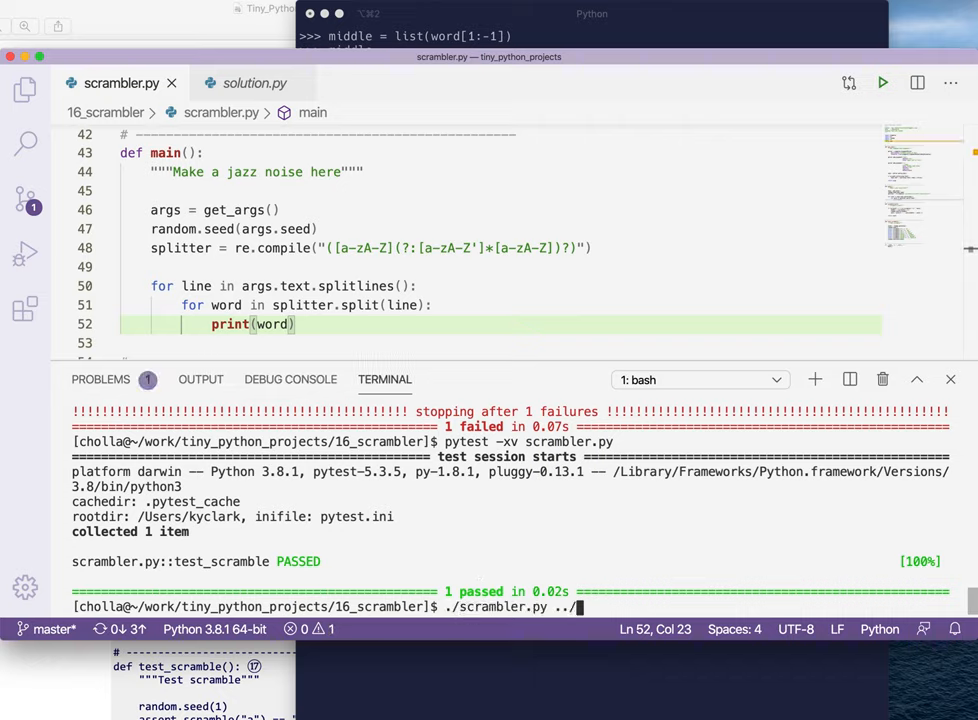
pyautogui.write('inputs/spiders.txt')
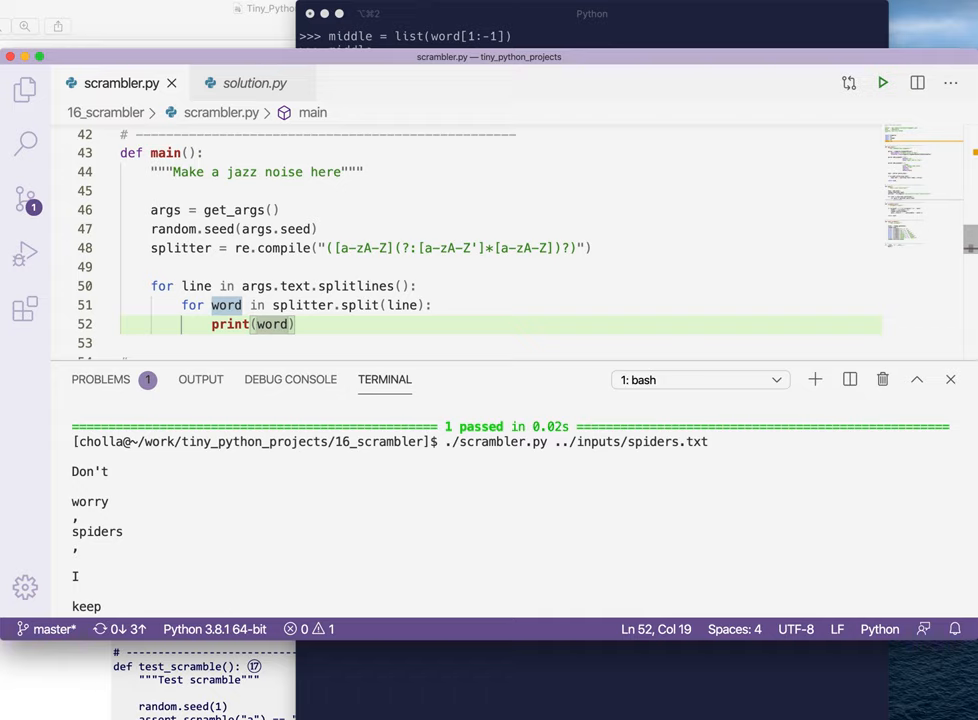
# Wrap word in scramble() inside the print call and rerun on spiders.txt to see scrambled words
pyautogui.write('scm')
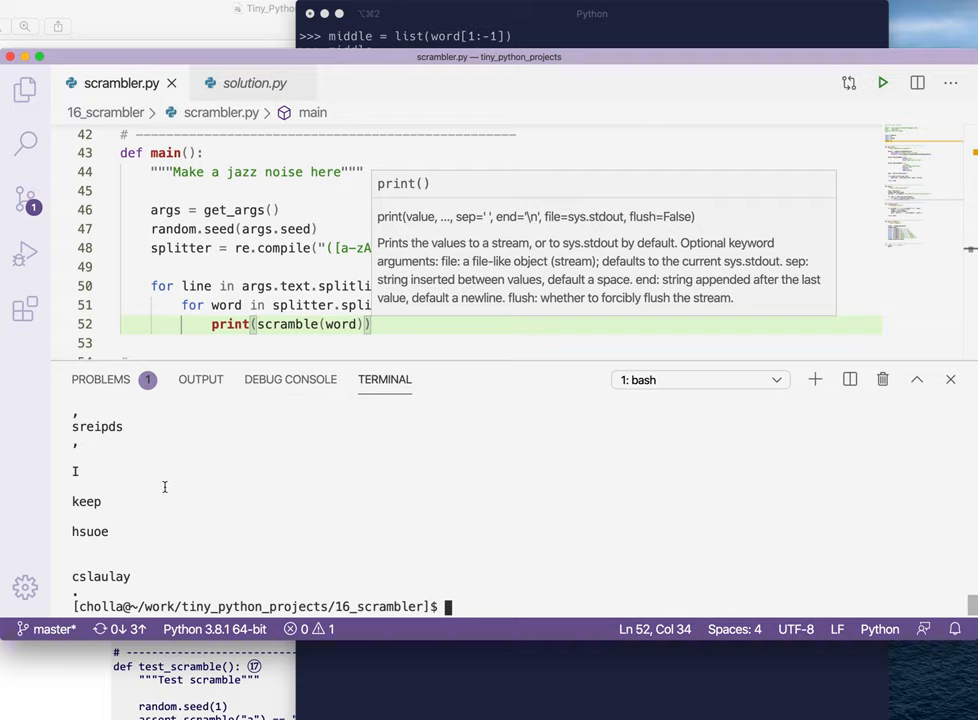
pyautogui.press('Enter')
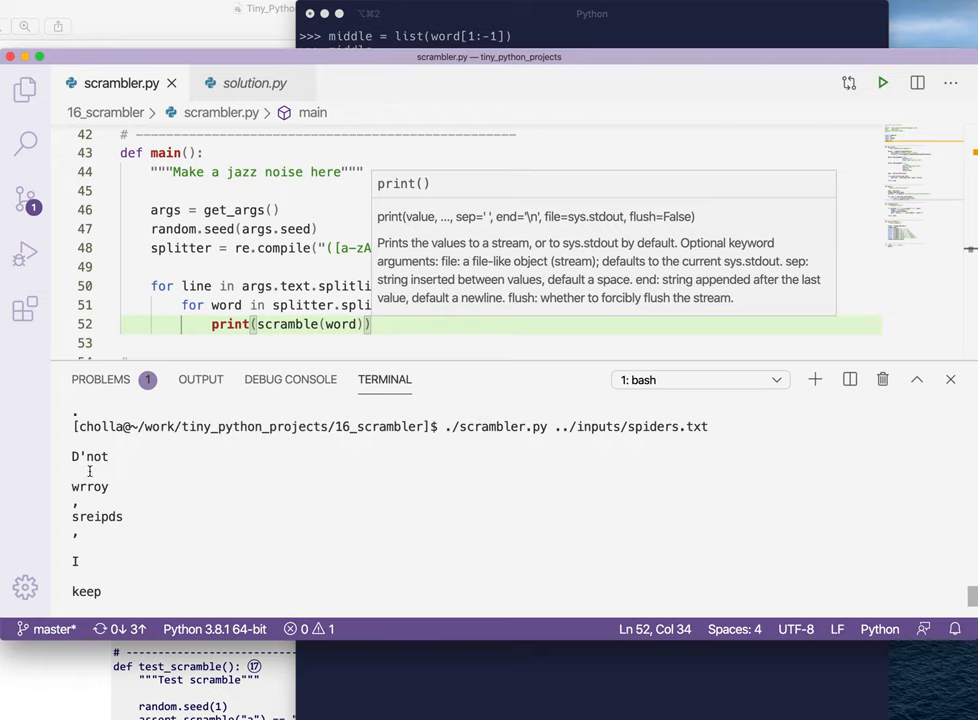
pyautogui.scroll(-3)
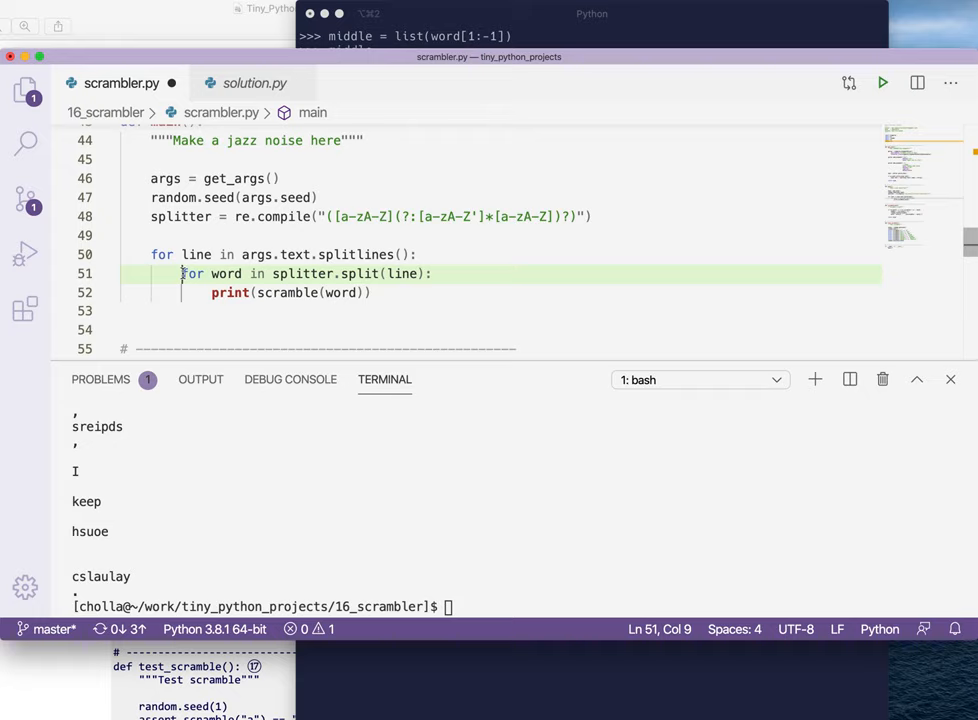
# Rewrite the loop as words = [scramble(word) for word in splitter.split(line)] with print(words), and run on spiders.txt
pyautogui.write('words =')
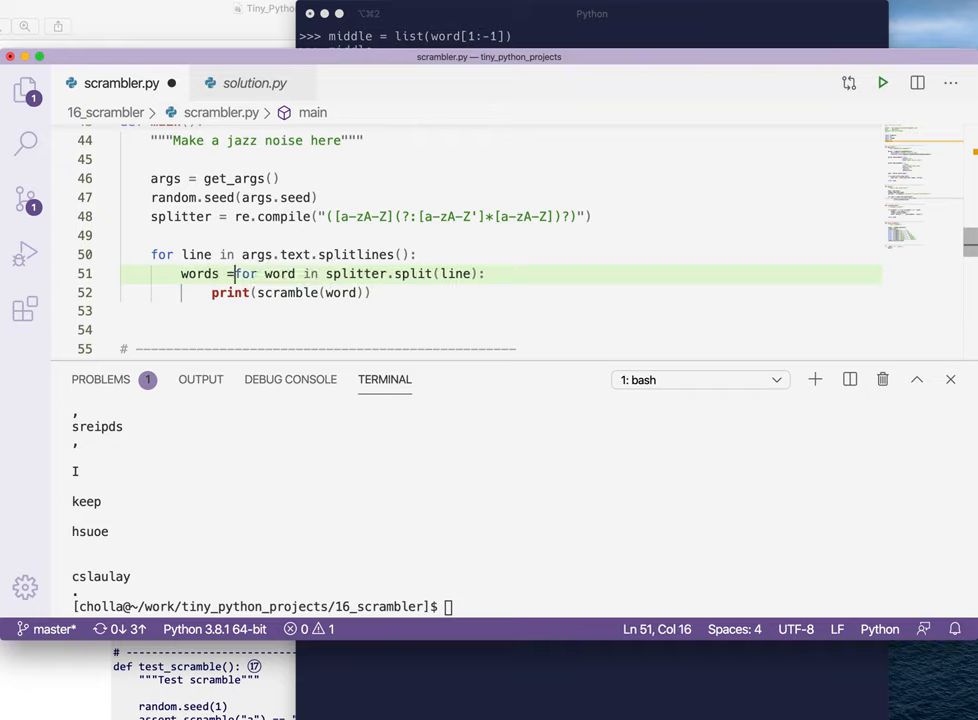
pyautogui.write('[')
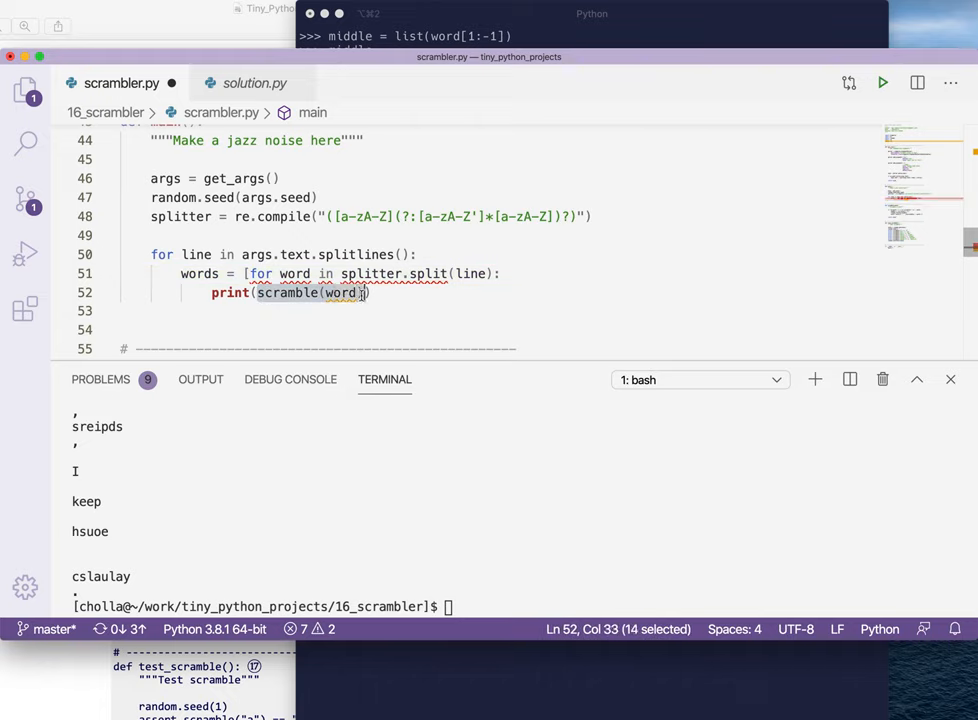
pyautogui.press('Backspace')
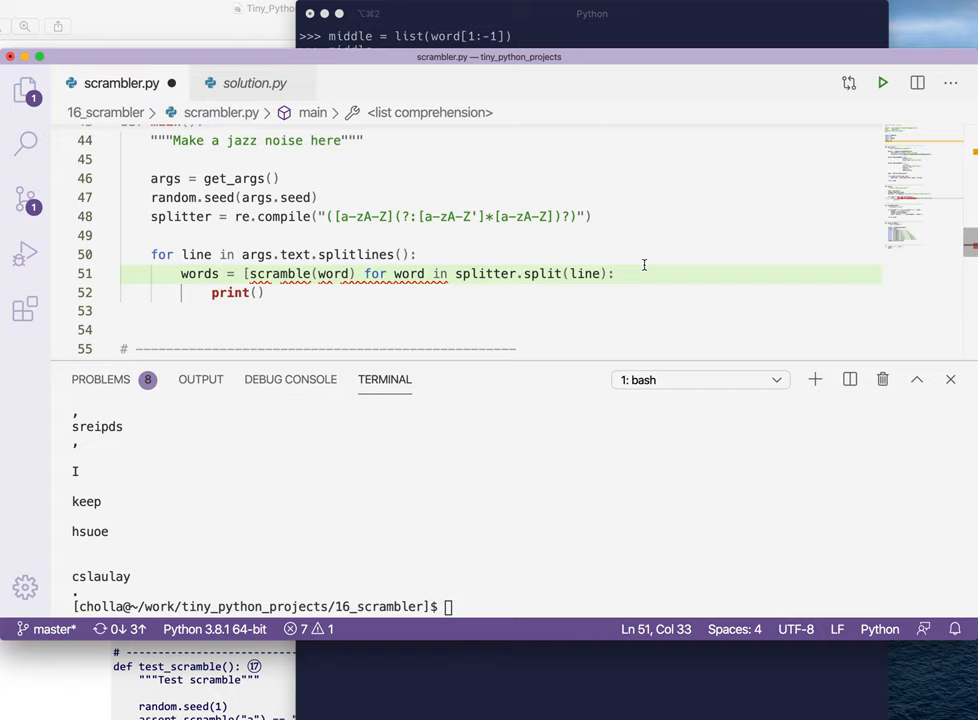
pyautogui.write('])')
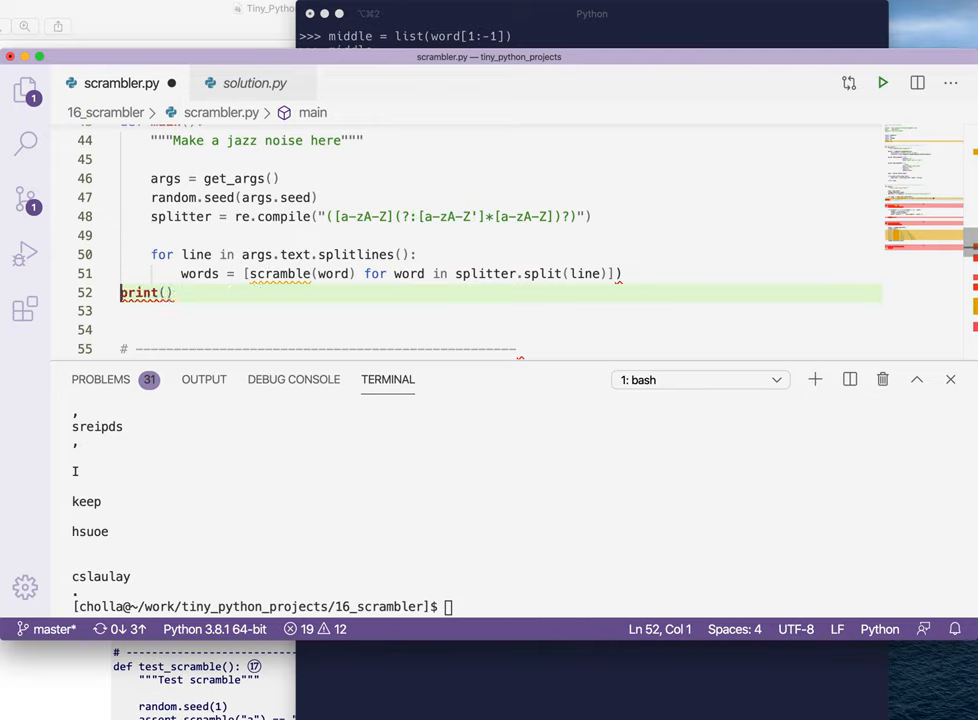
pyautogui.write('w')
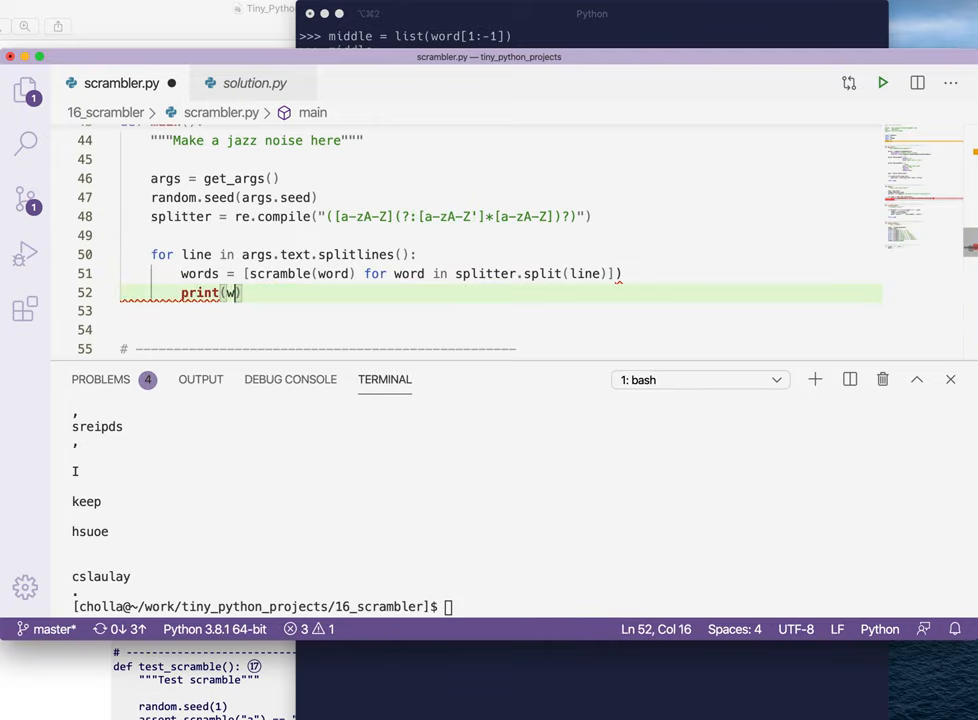
pyautogui.write('ords)')
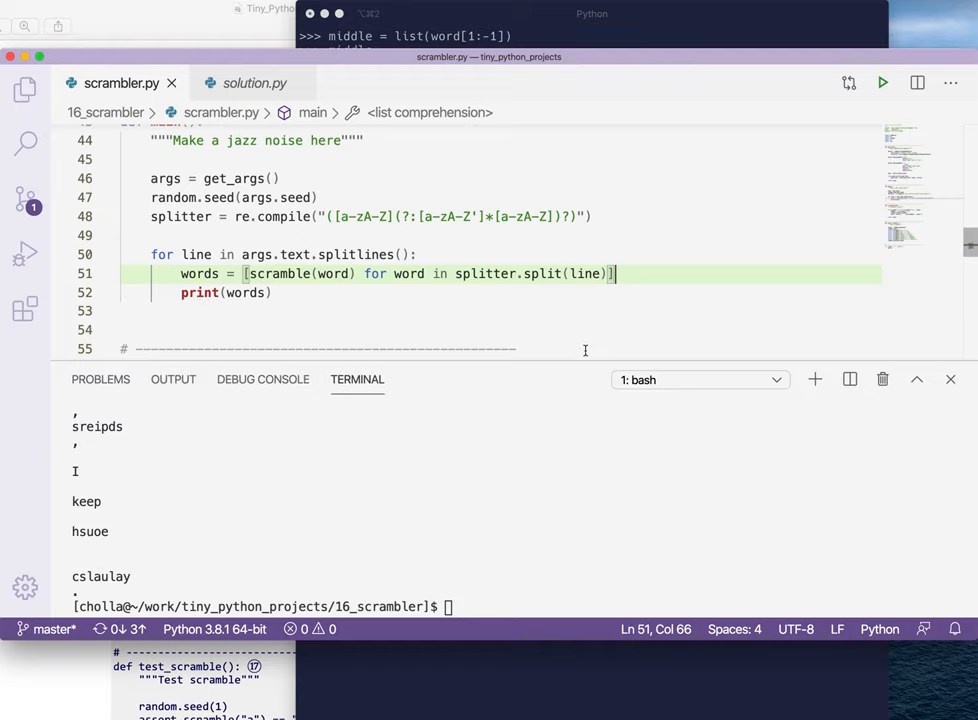
pyautogui.write('./scrambler.py ../inputs/spiders.txt')
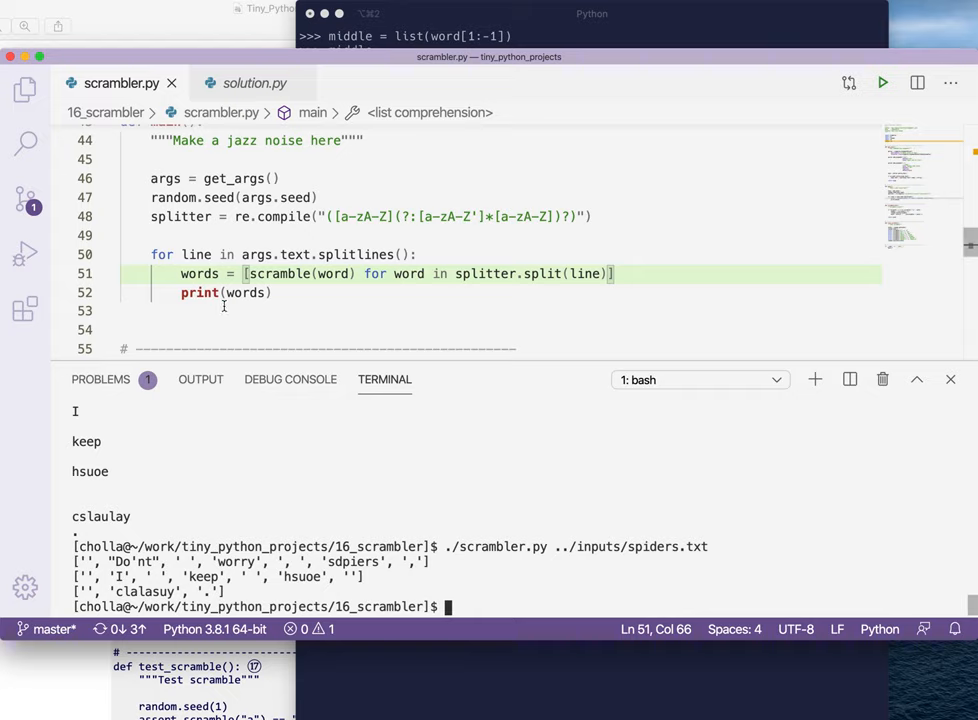
# Print ''.join(words) instead and rerun so output reads as whole scrambled lines
pyautogui.write("''")
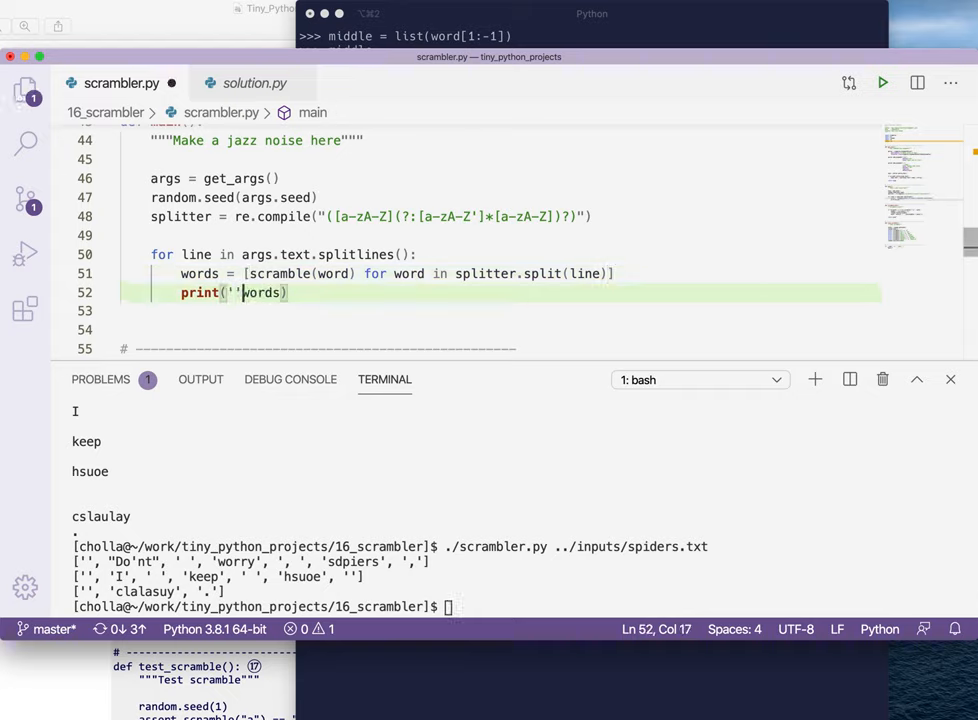
pyautogui.write('.join(')
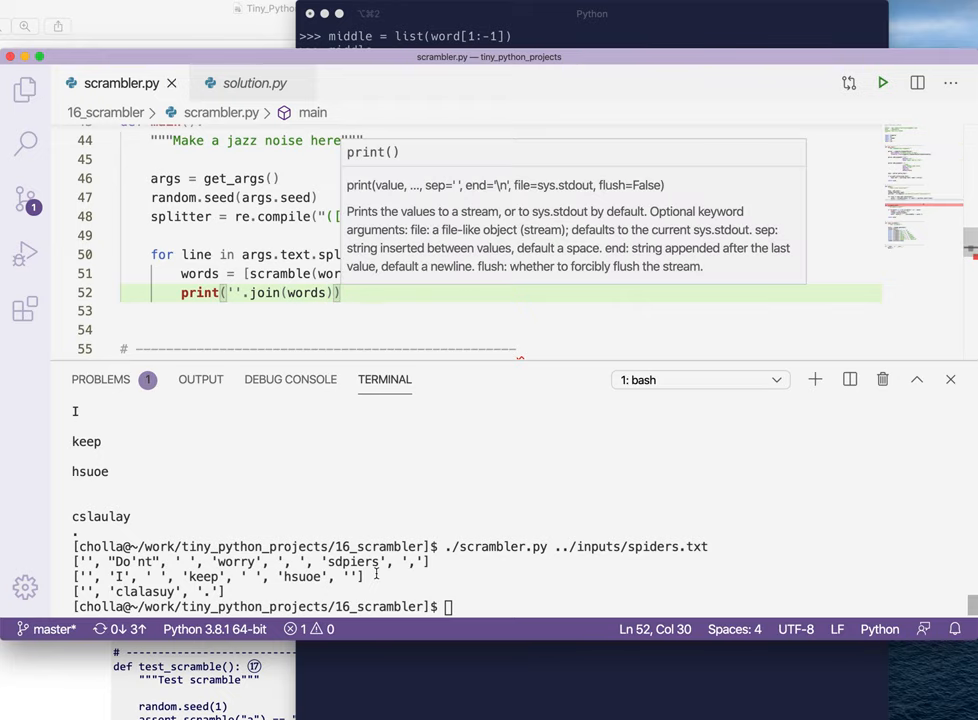
pyautogui.press('Return')
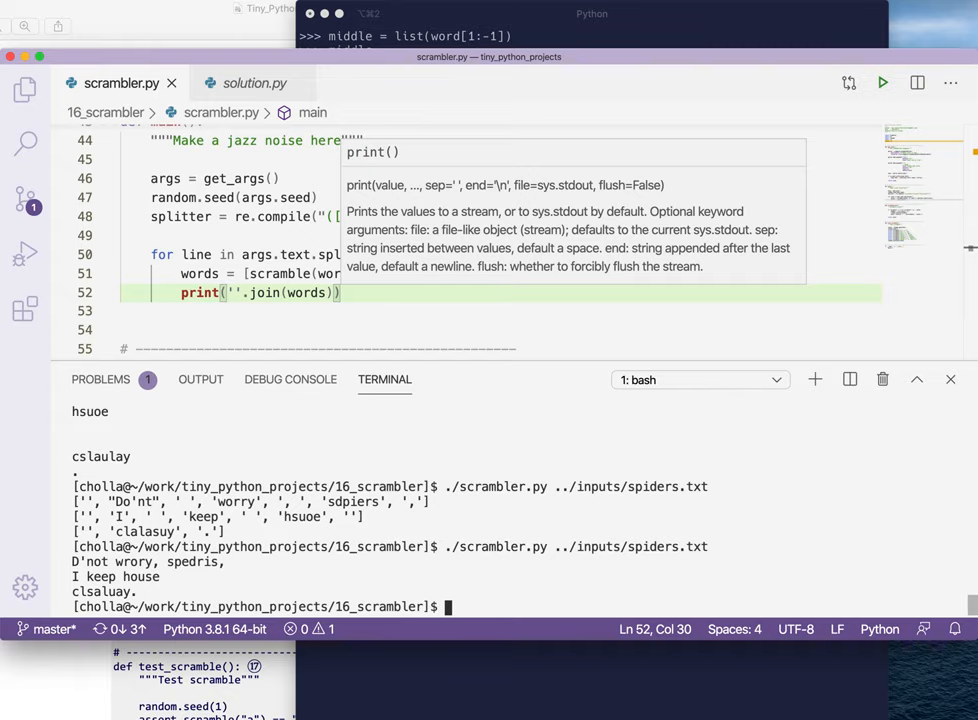
# Run make test in the terminal and confirm all 7 tests pass
pyautogui.write('make')
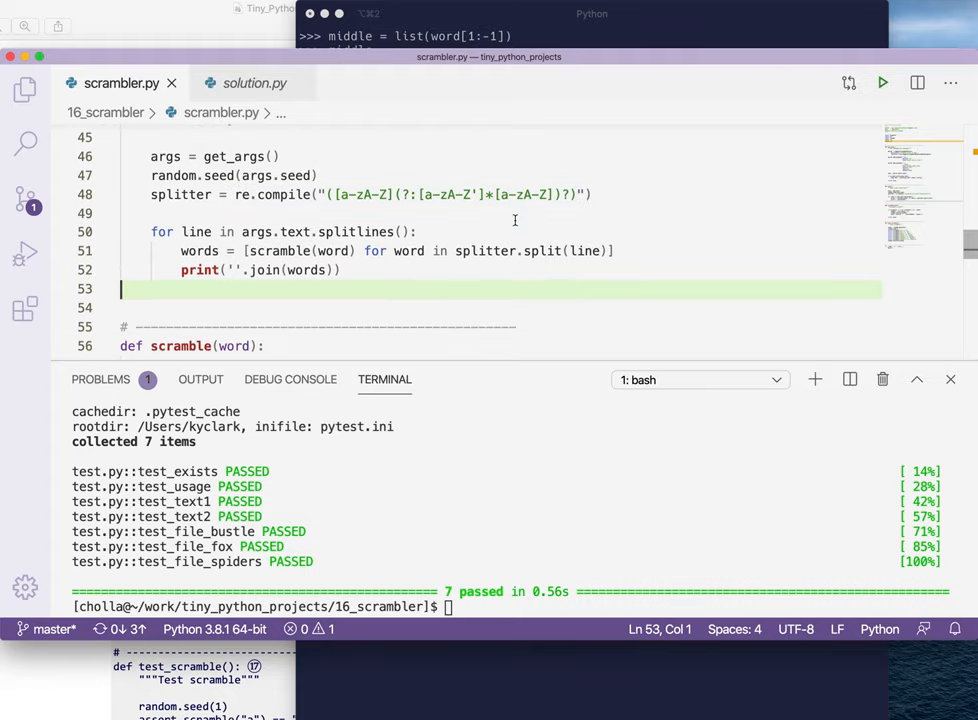
pyautogui.scroll(-3)
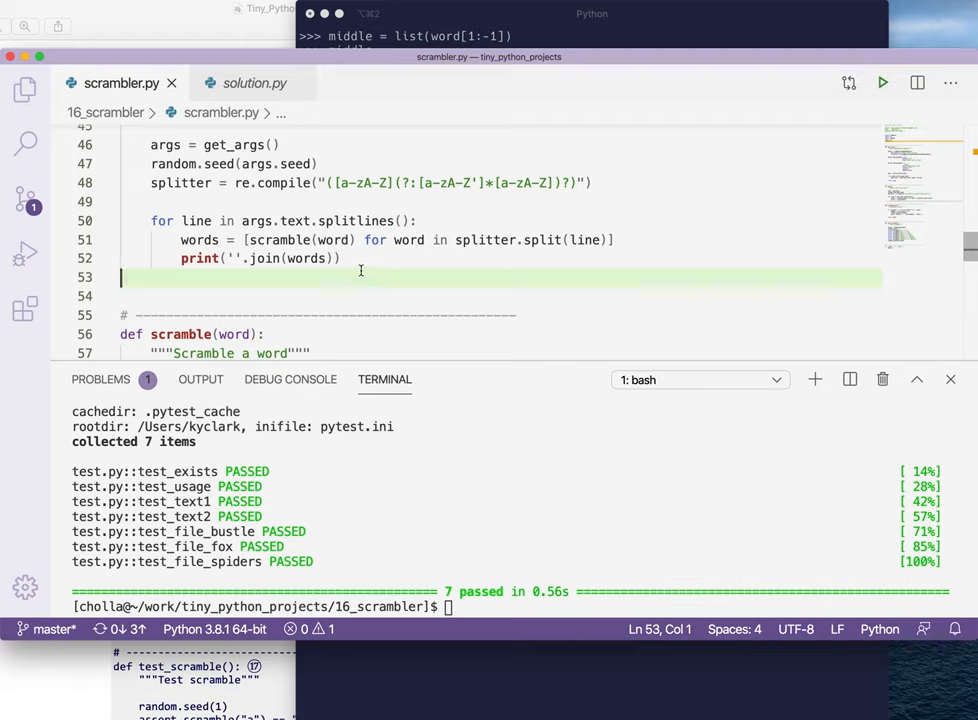
pyautogui.moveTo(264, 258)
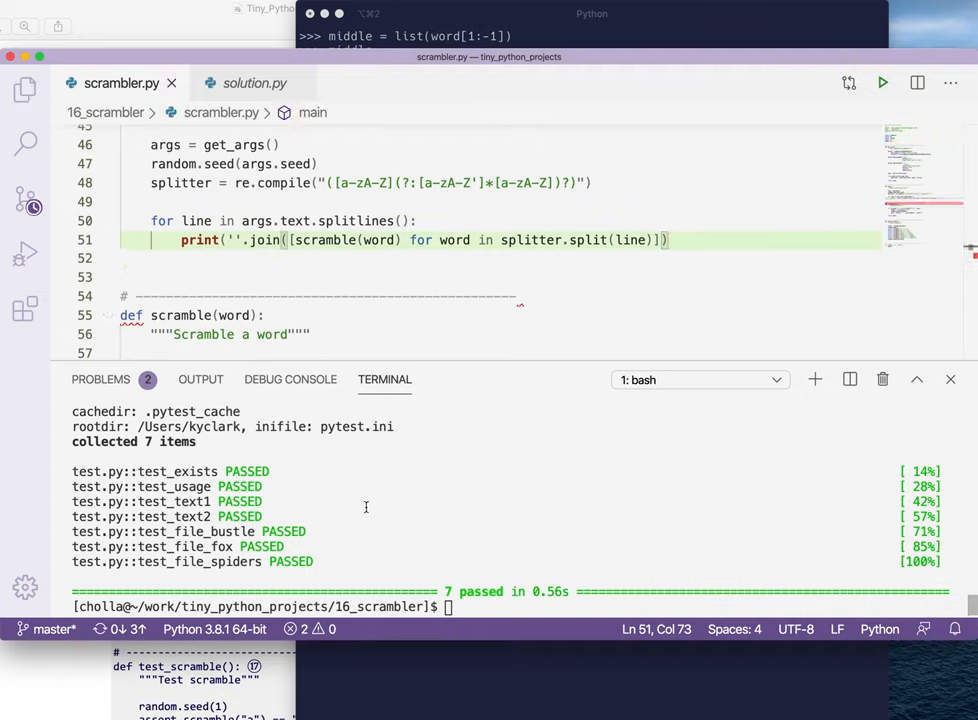
# After inlining the comprehension into the print line, run make test twice to confirm 7 pass
pyautogui.write('make test')
pyautogui.write('import re')
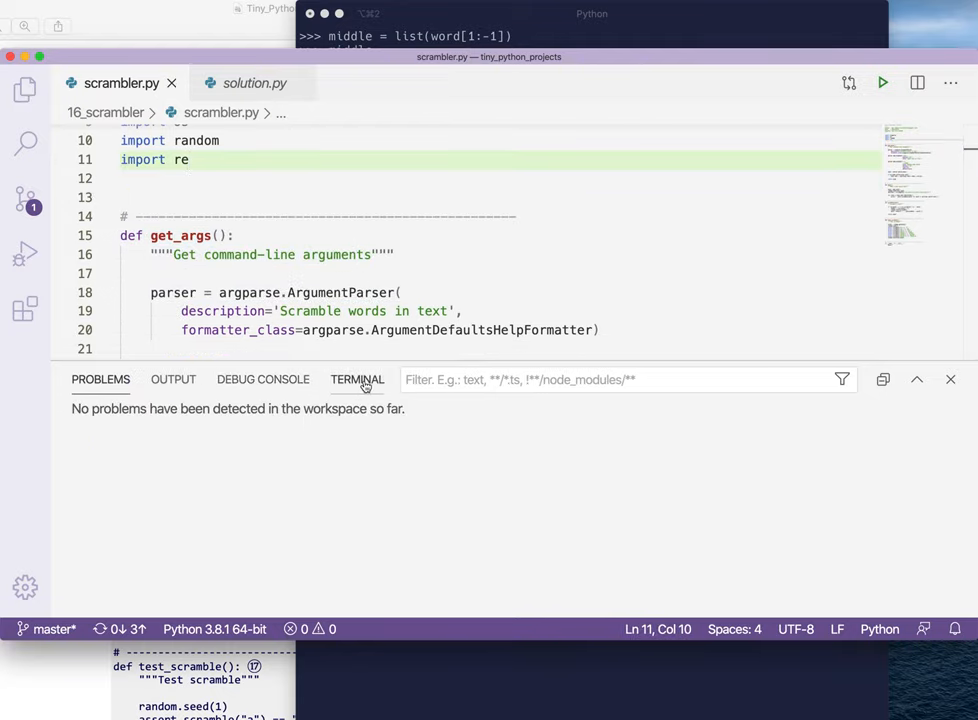
pyautogui.write('make test')
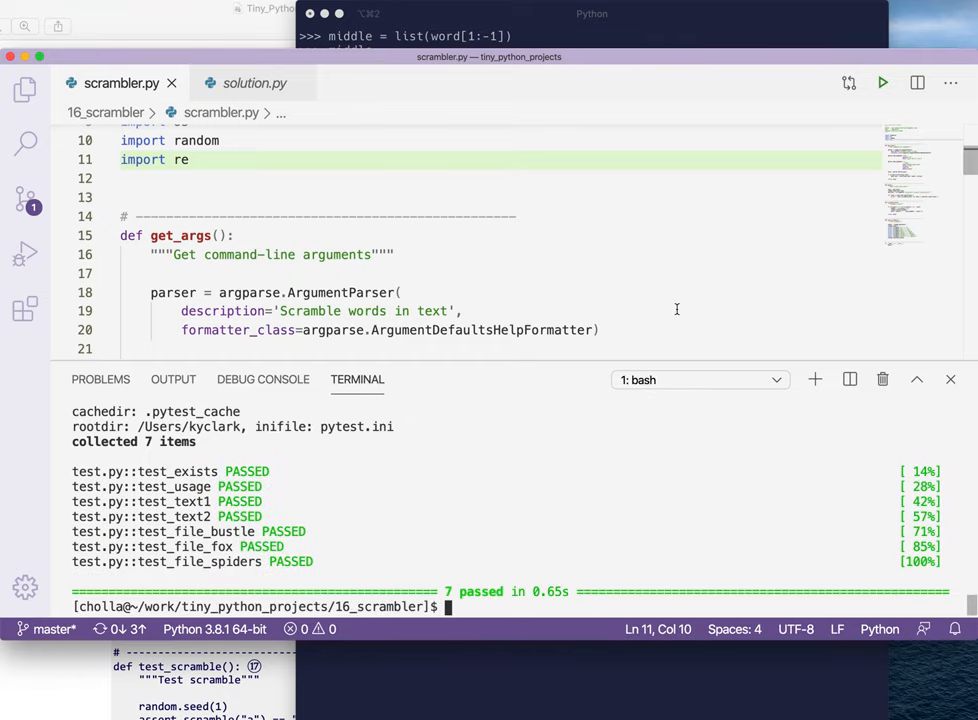
# Change the print line to ''.join(map(scramble, splitter.split(line))) replacing the comprehension
pyautogui.scroll(-3)
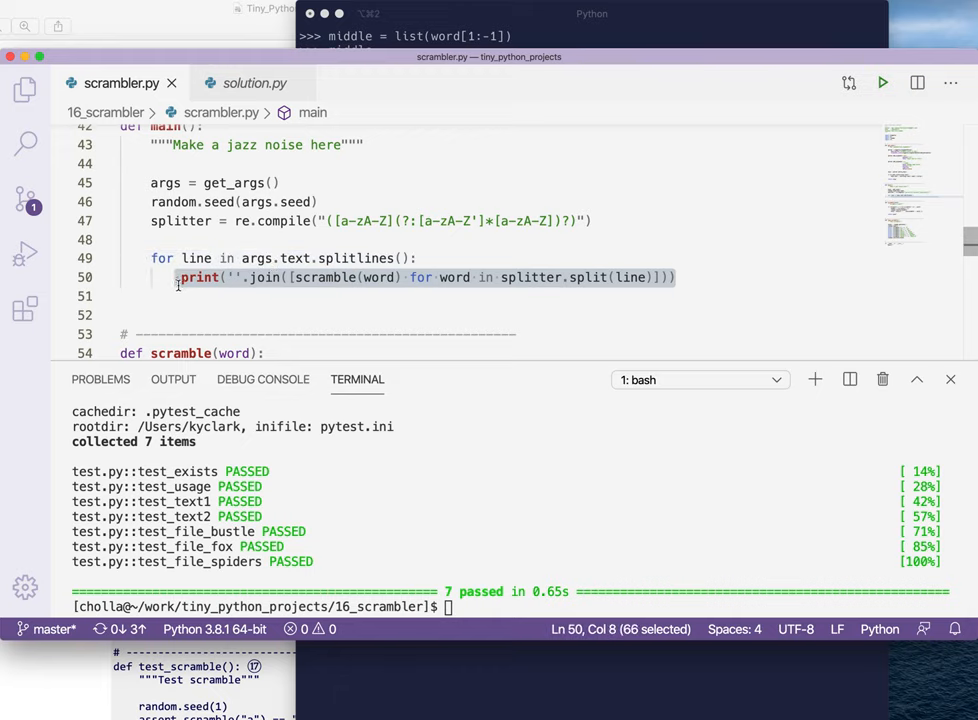
pyautogui.click(224, 296)
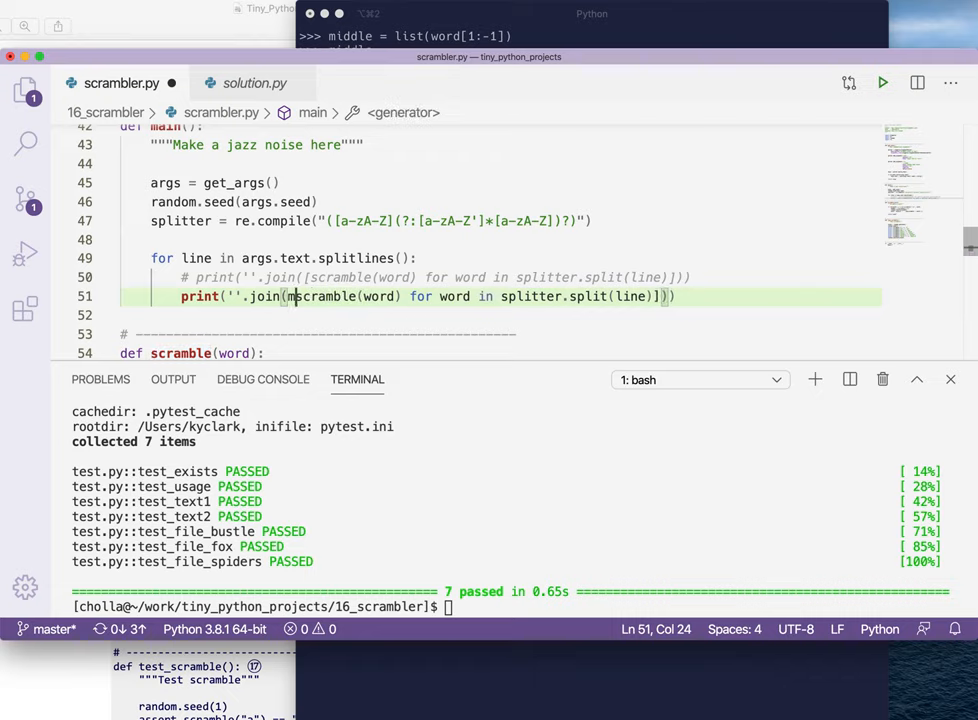
pyautogui.write('map(')
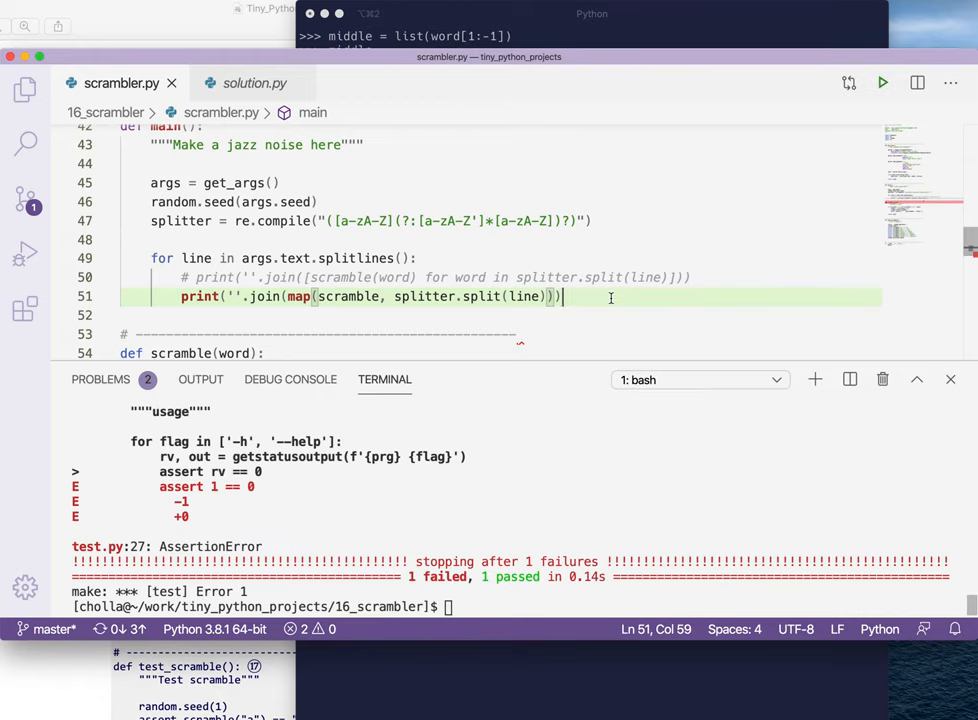
pyautogui.press('Backspace')
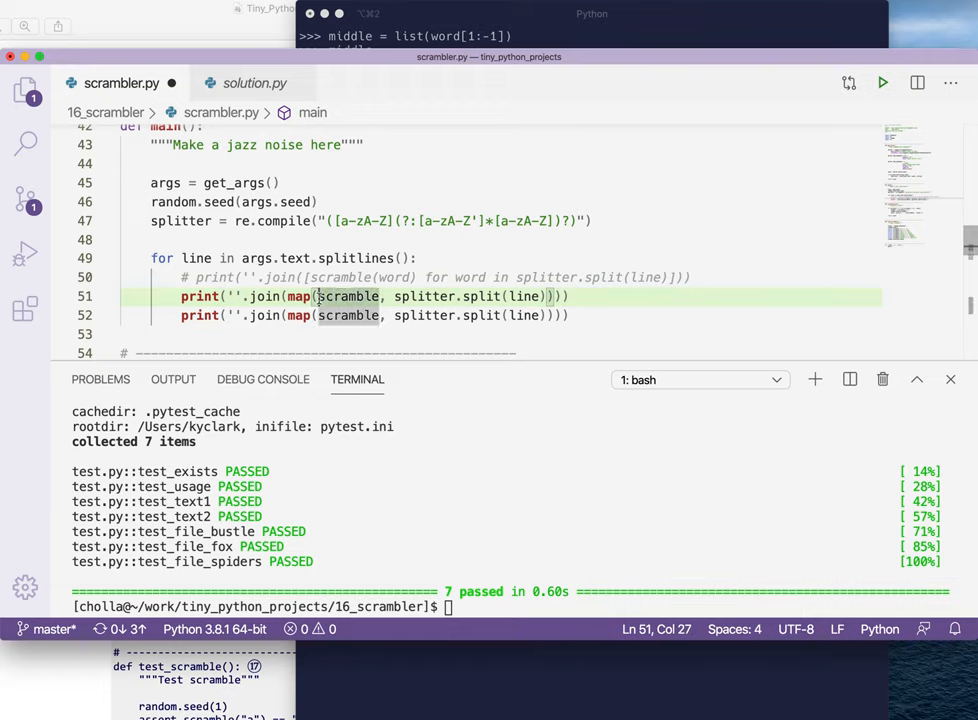
# Write the print as map(lambda w: scramble(w), splitter.split(line)) and confirm 7 tests pass with make test
pyautogui.write('lambda w:')
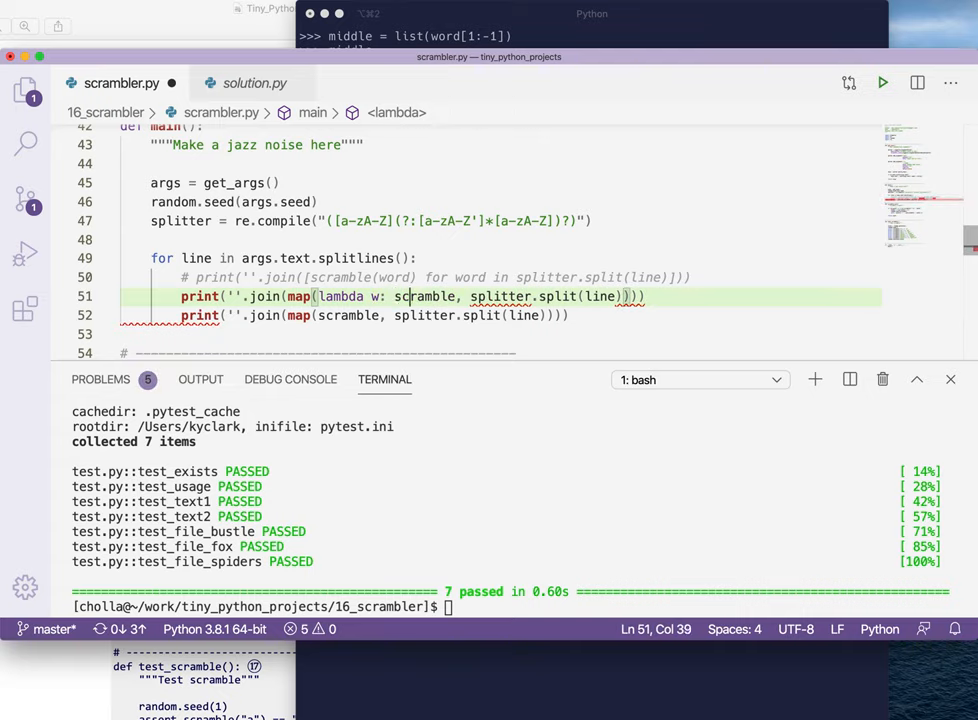
pyautogui.write('w)')
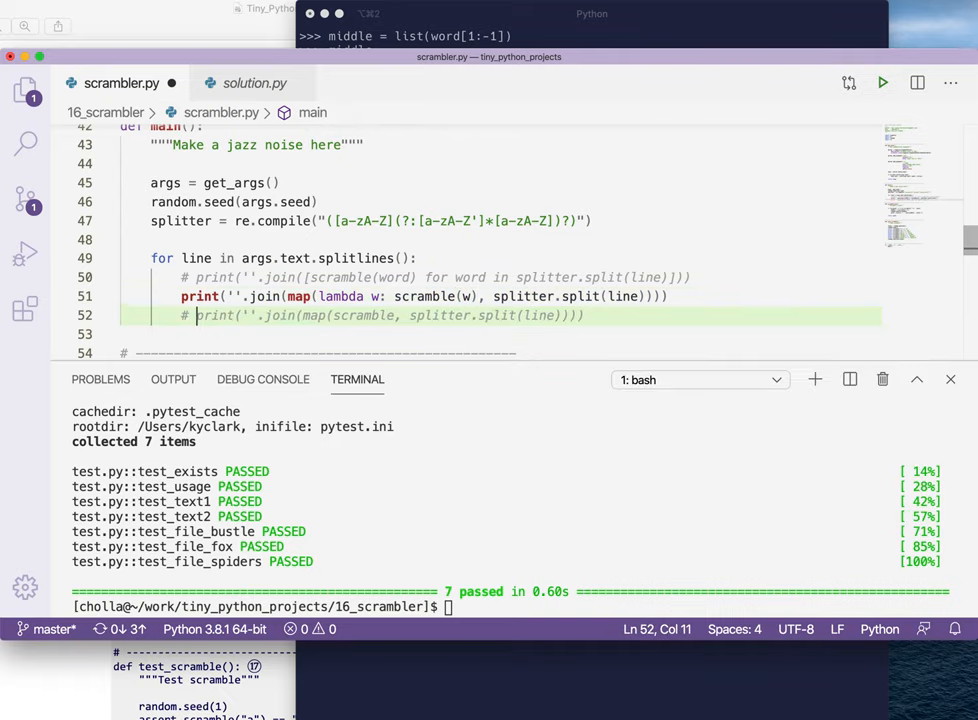
pyautogui.write('make test')
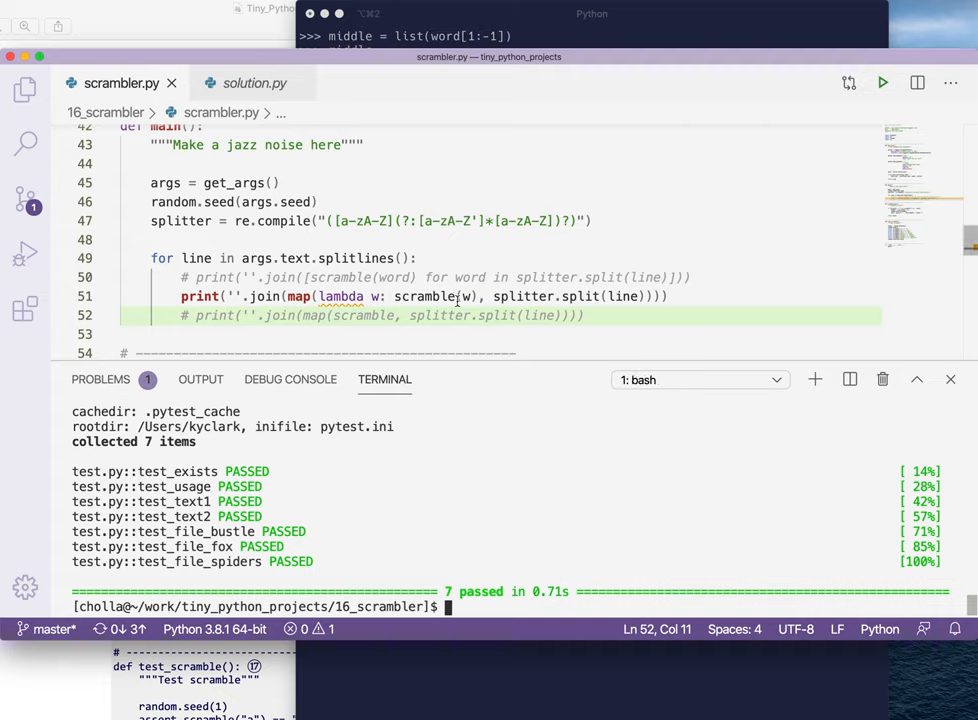
pyautogui.moveTo(604, 404)
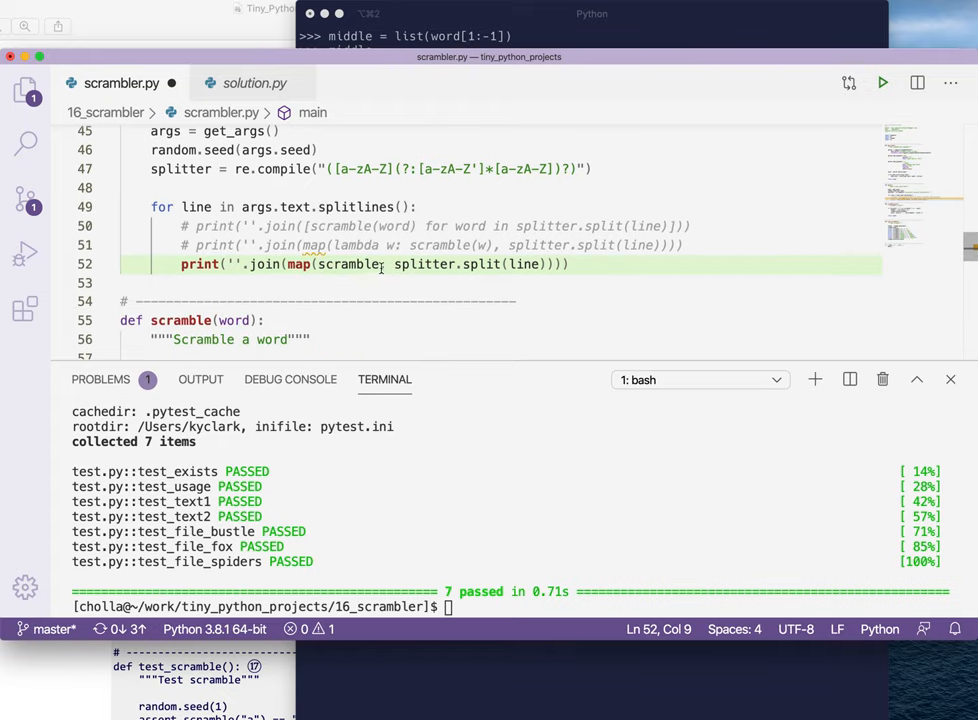
pyautogui.moveTo(348, 264)
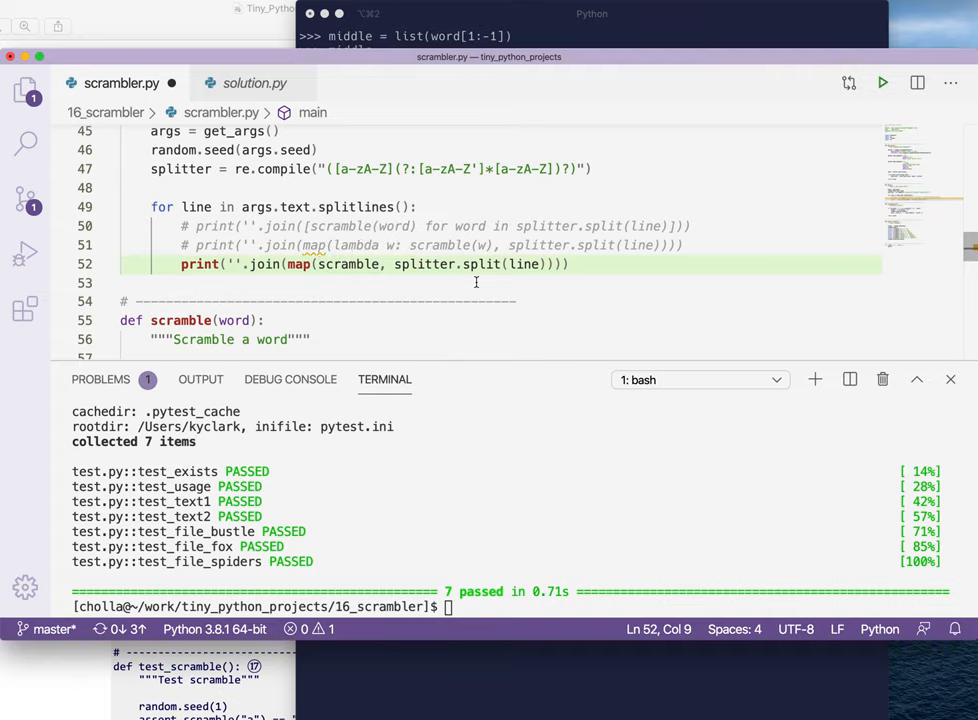
pyautogui.moveTo(286, 256)
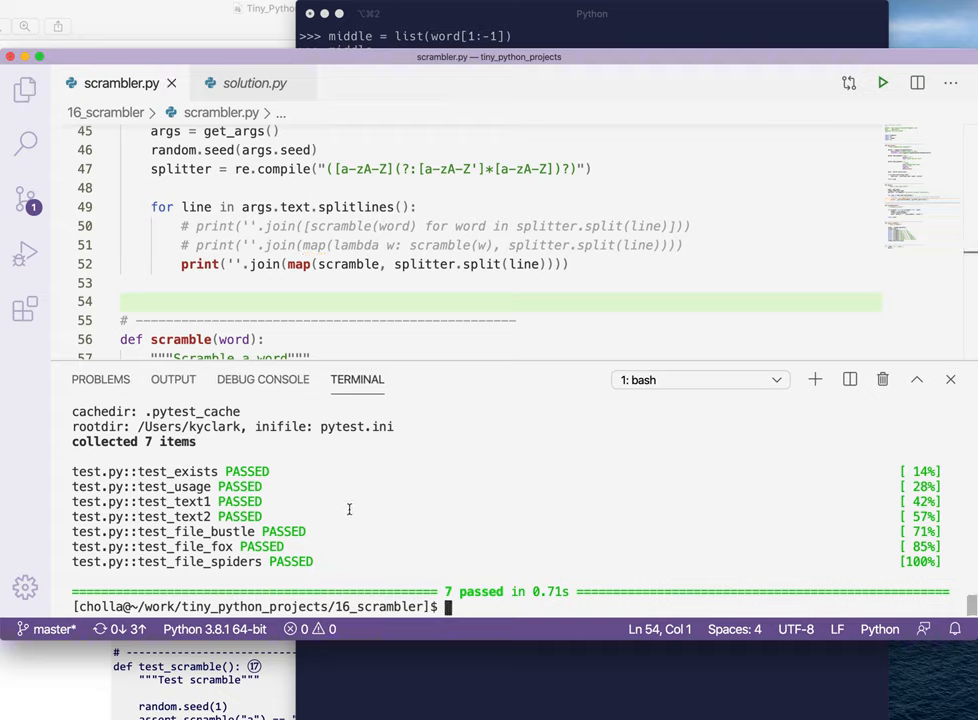
# Run ./scrambler.py on ../inputs/spiders.txt, then on a longer constitution text showing scrambled passages
pyautogui.write('./')
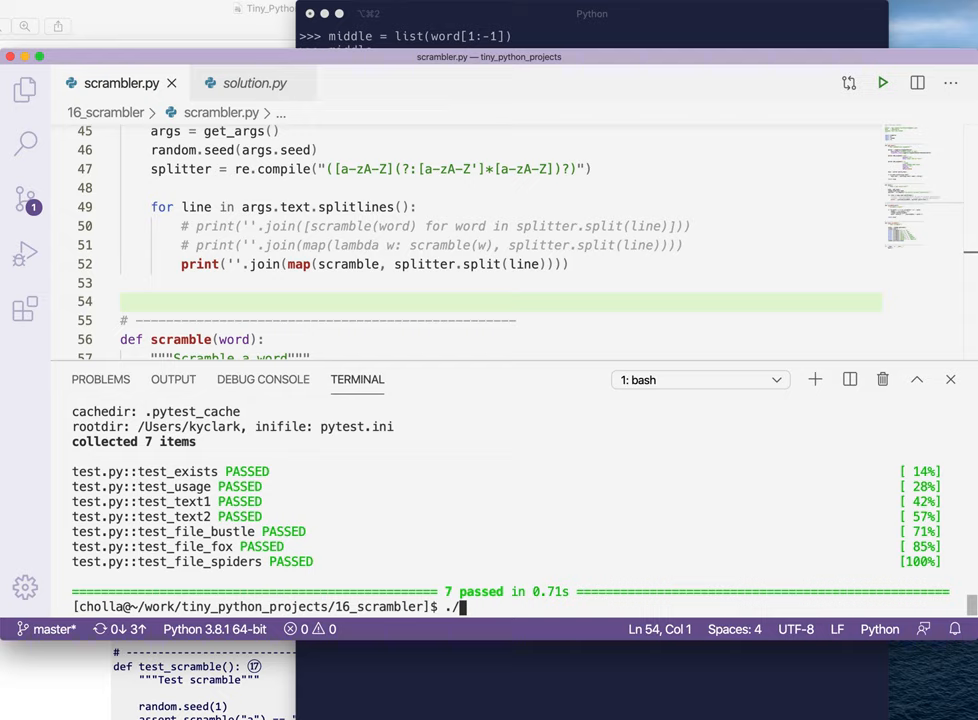
pyautogui.write('scrambler.py .')
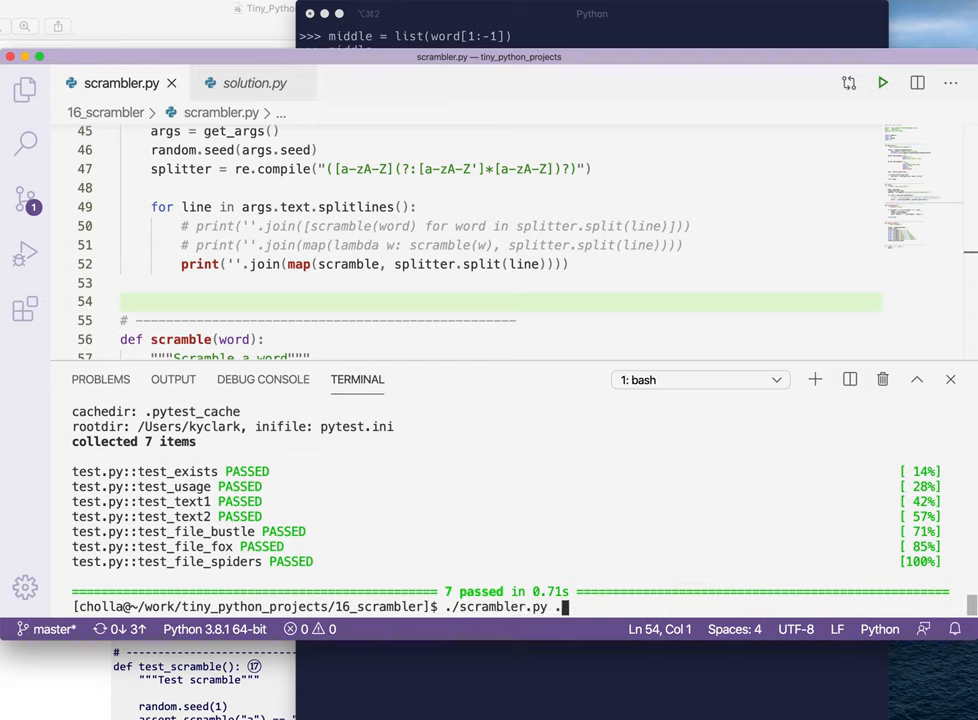
pyautogui.write('../inputs/spiders.txt')
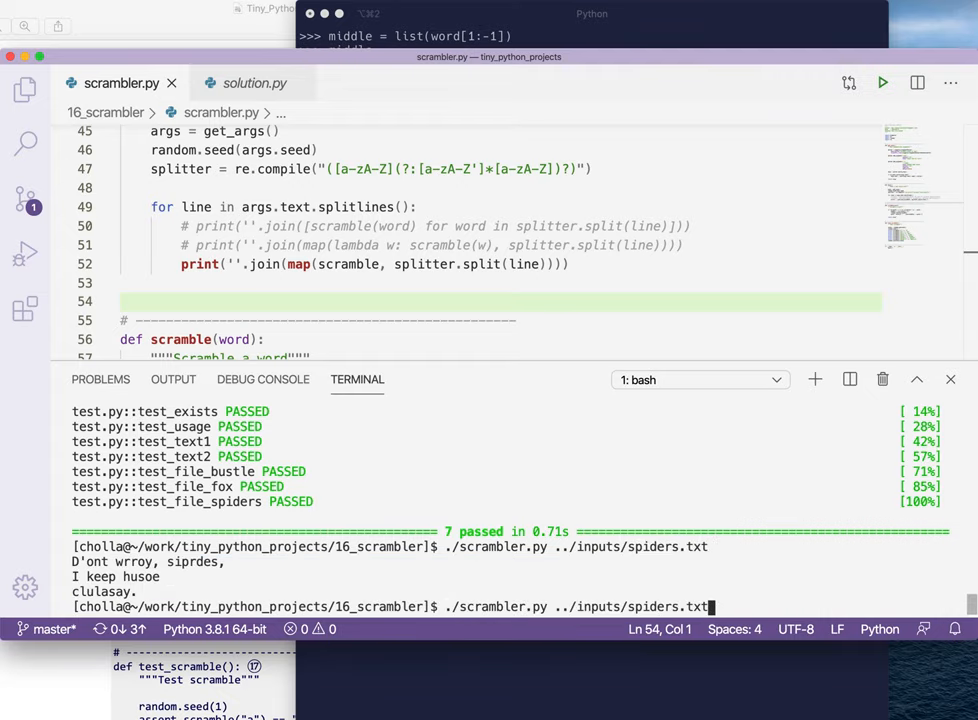
pyautogui.press('enter')
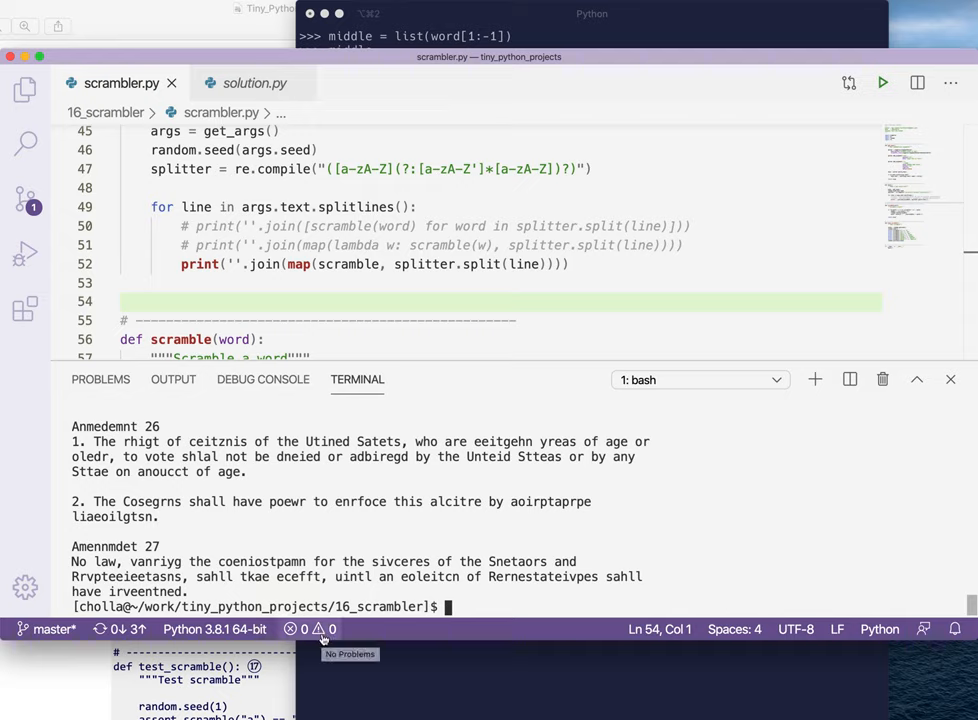
pyautogui.moveTo(644, 548)
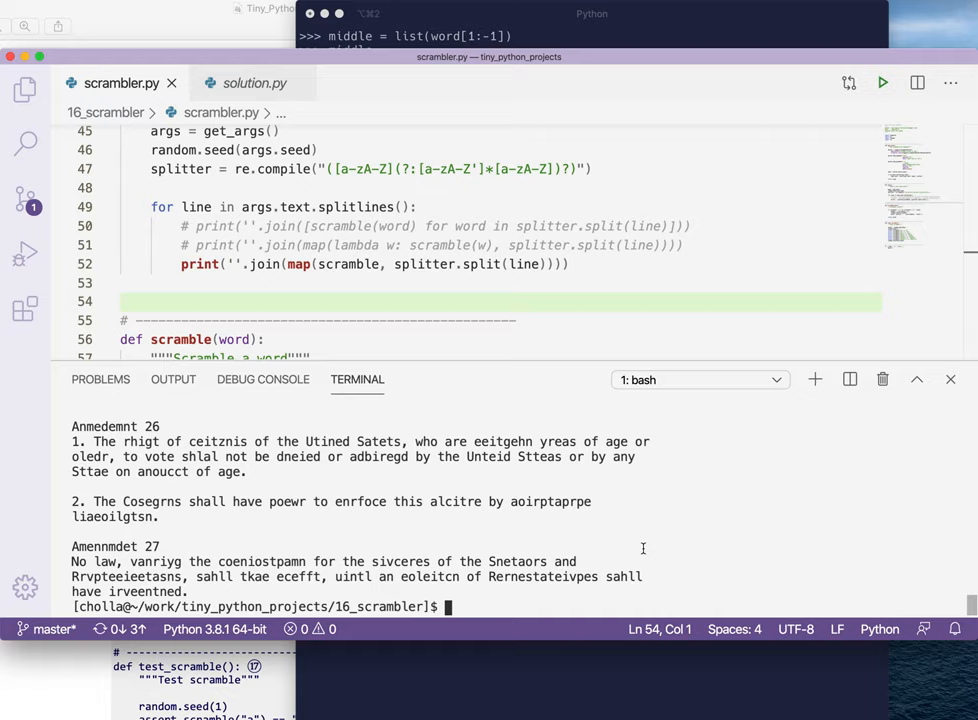
pyautogui.moveTo(452, 236)
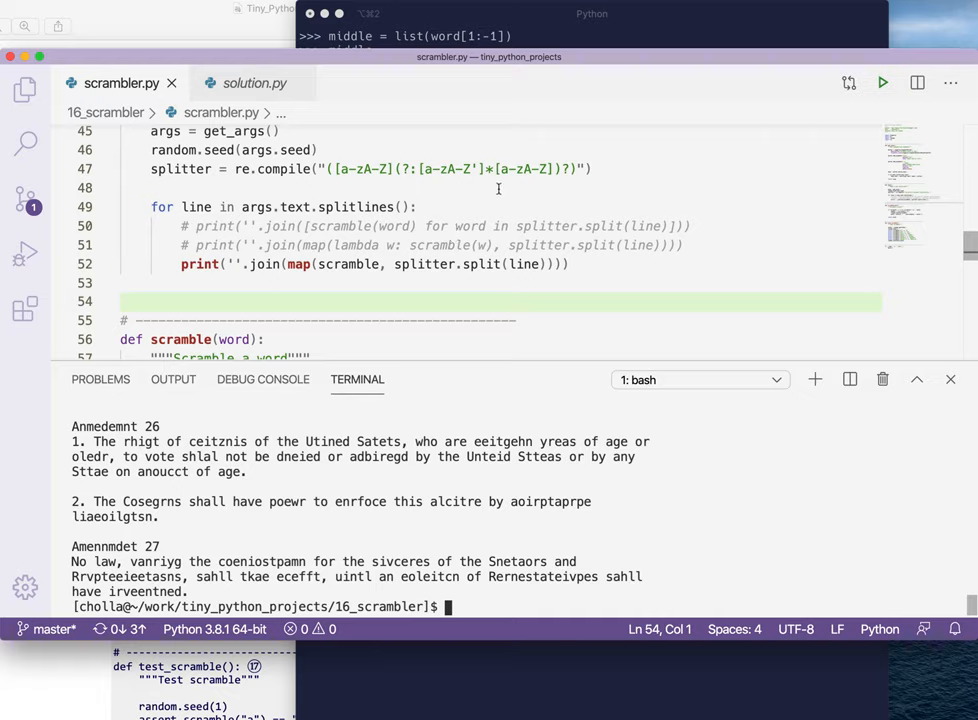
pyautogui.moveTo(522, 202)
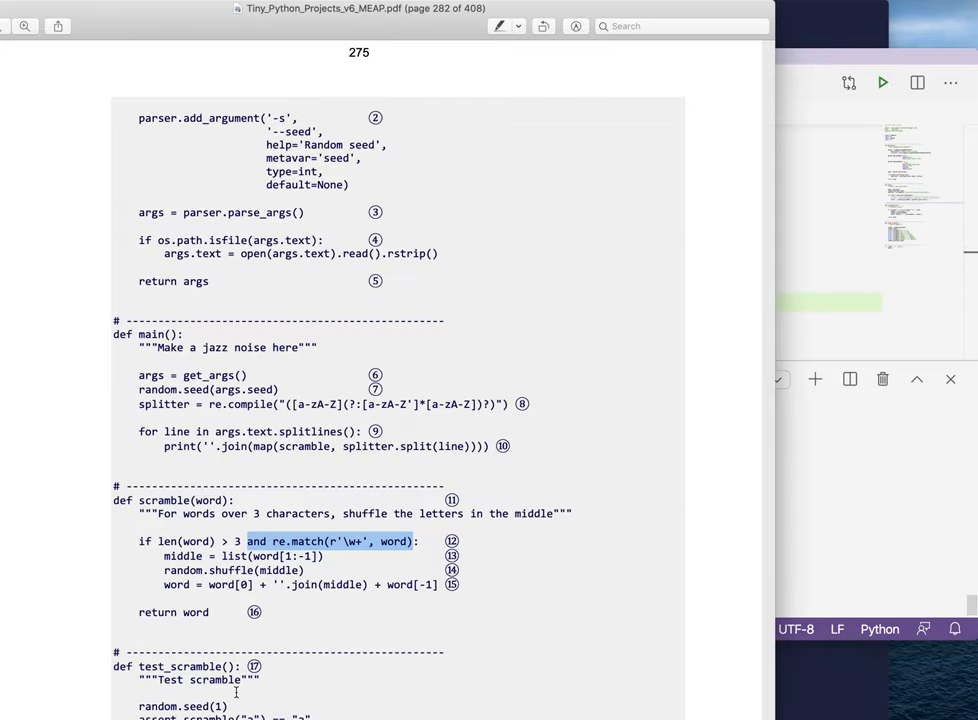
# Scroll the PDF down to Figure 16.1 showing data moving through map() on page 277
pyautogui.scroll(-3)
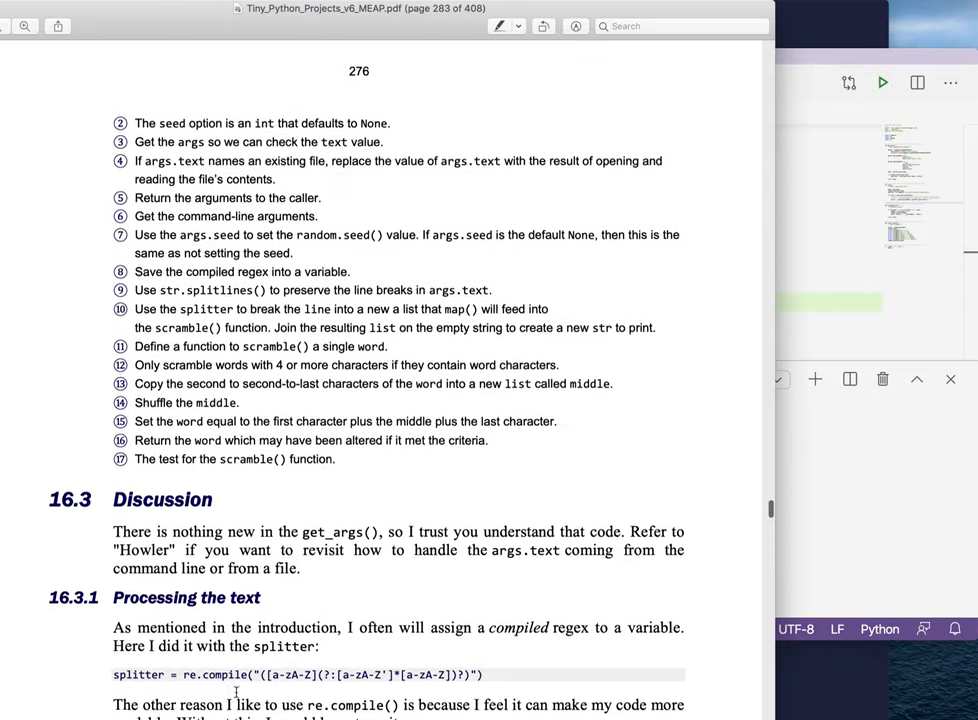
pyautogui.scroll(-3)
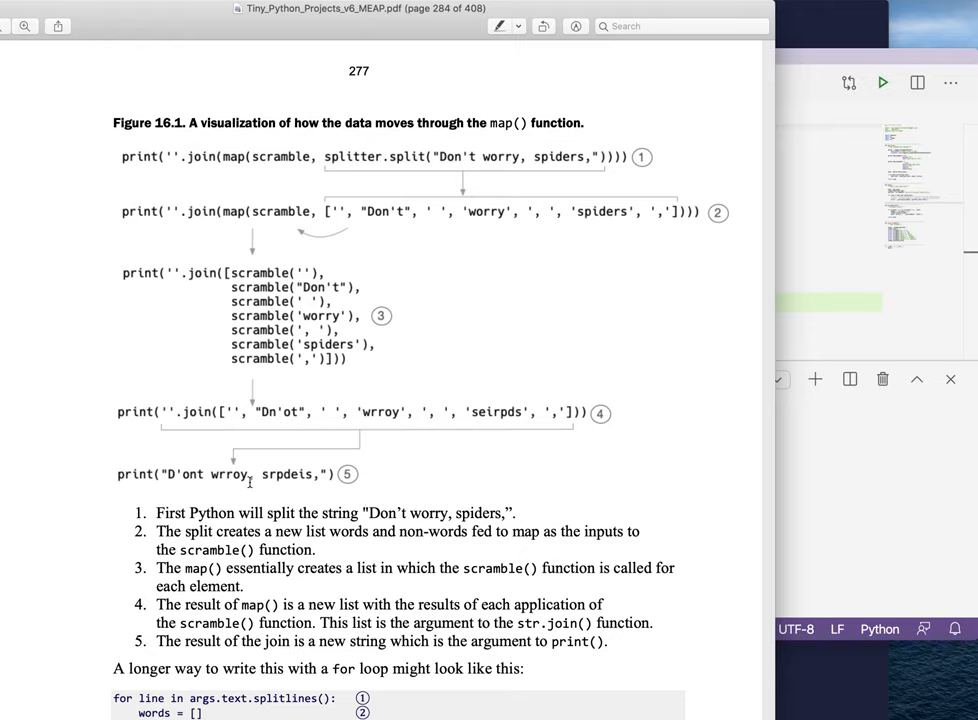
pyautogui.moveTo(570, 170)
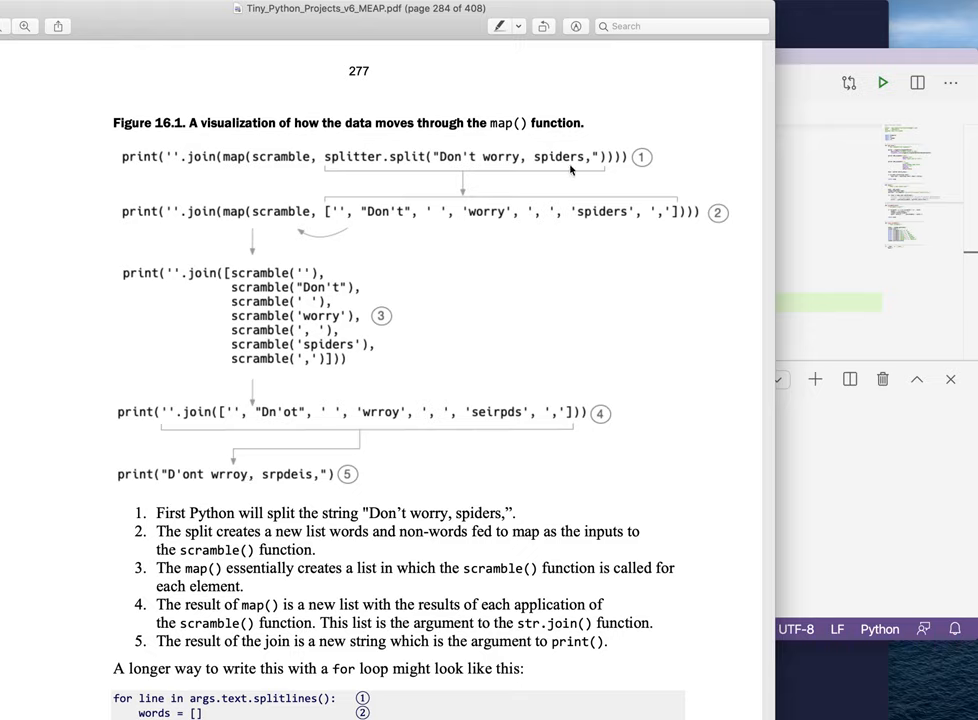
pyautogui.moveTo(688, 216)
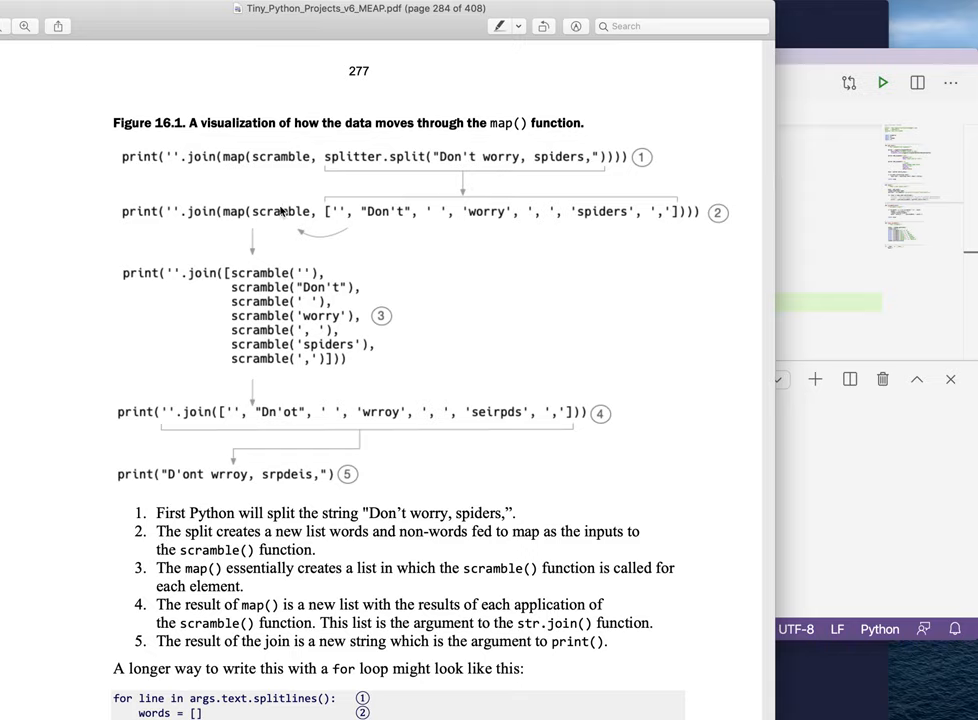
pyautogui.moveTo(280, 286)
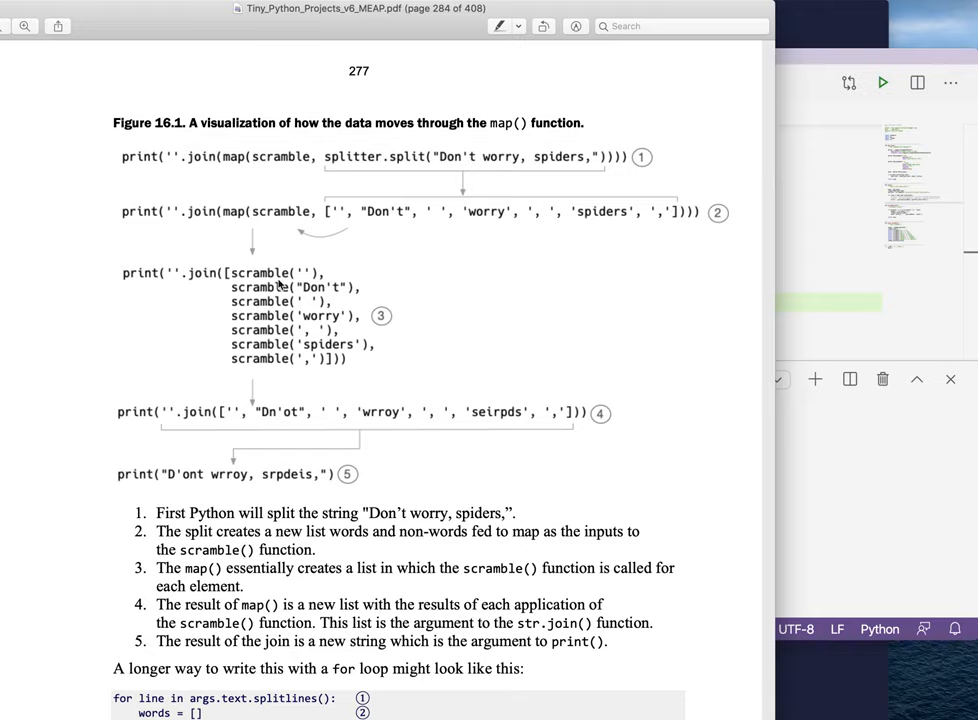
pyautogui.moveTo(320, 284)
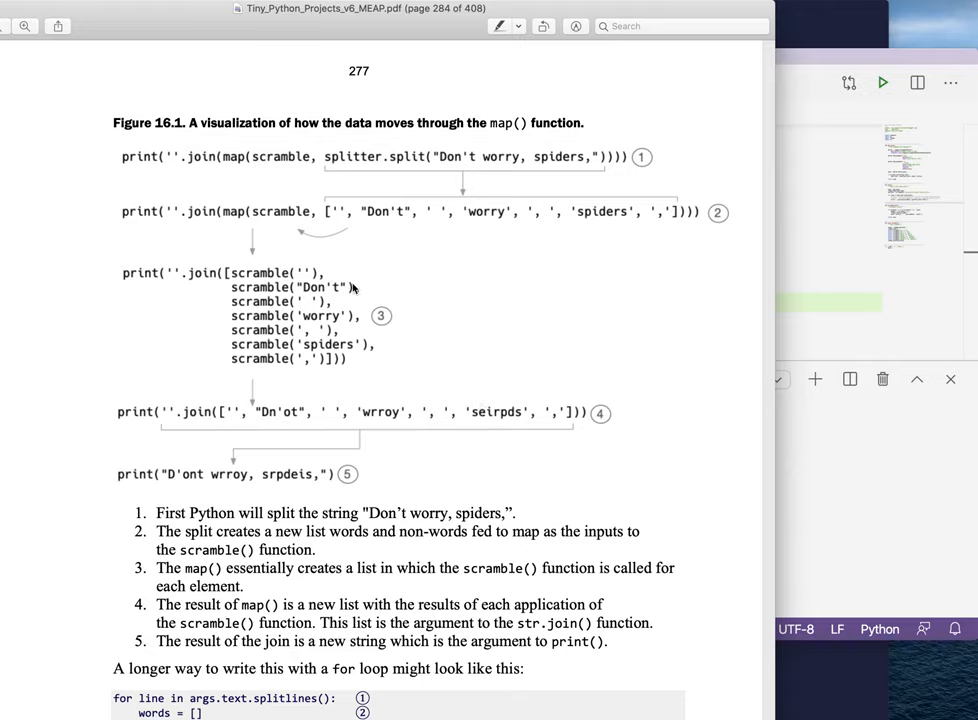
pyautogui.moveTo(352, 350)
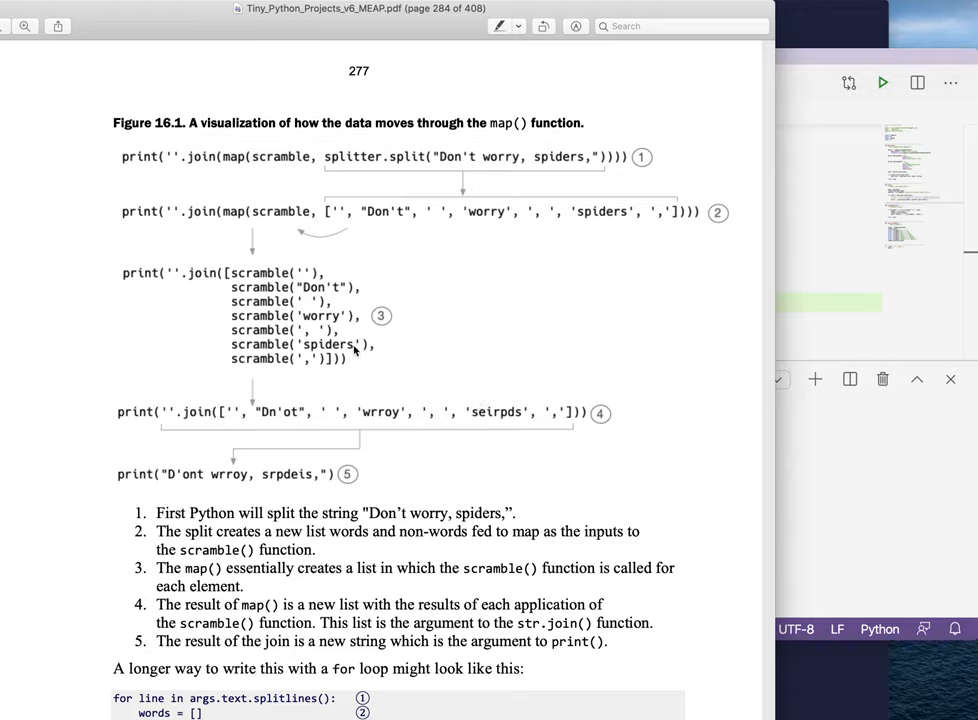
pyautogui.moveTo(278, 322)
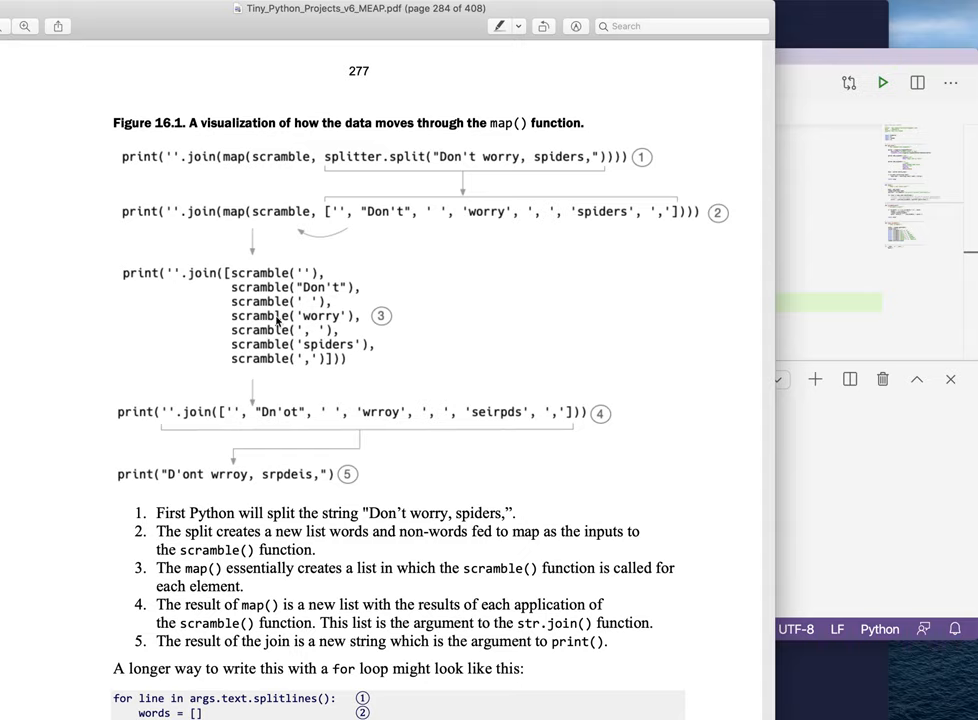
pyautogui.moveTo(506, 408)
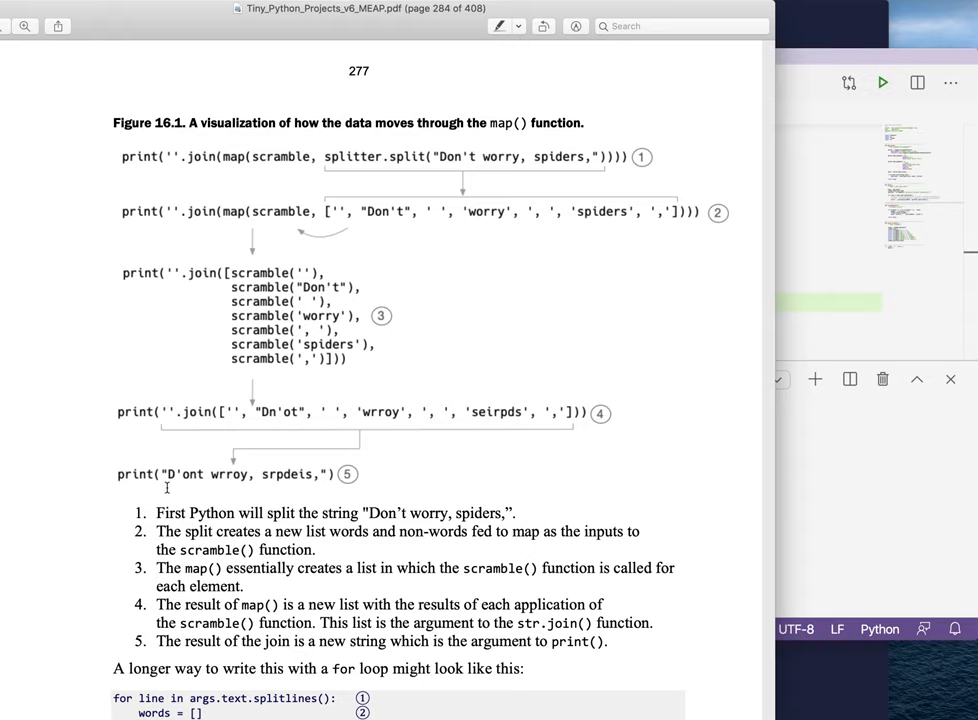
pyautogui.moveTo(256, 480)
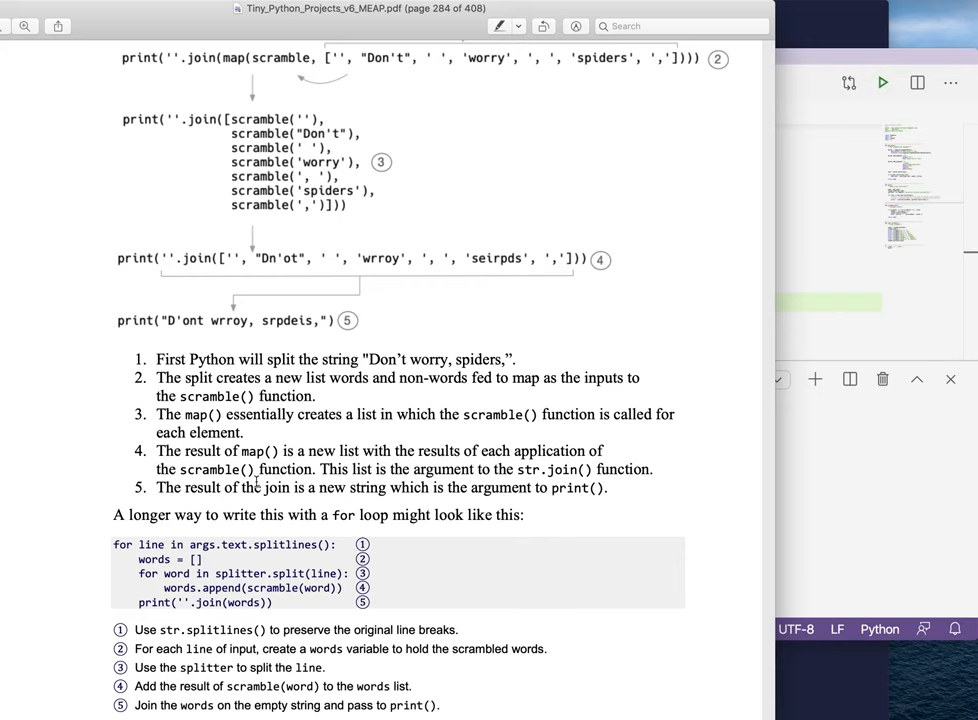
# Scroll through pages 277–279 past the for-loop, list-comprehension and lambda alternatives to the 16.4 Review section
pyautogui.scroll(-3)
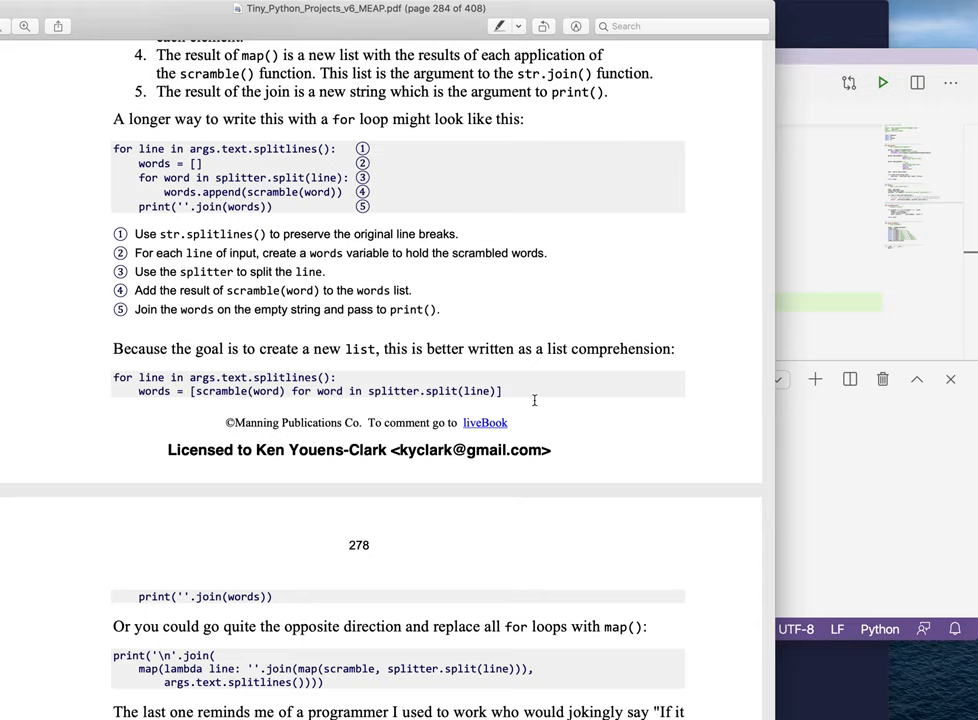
pyautogui.scroll(-3)
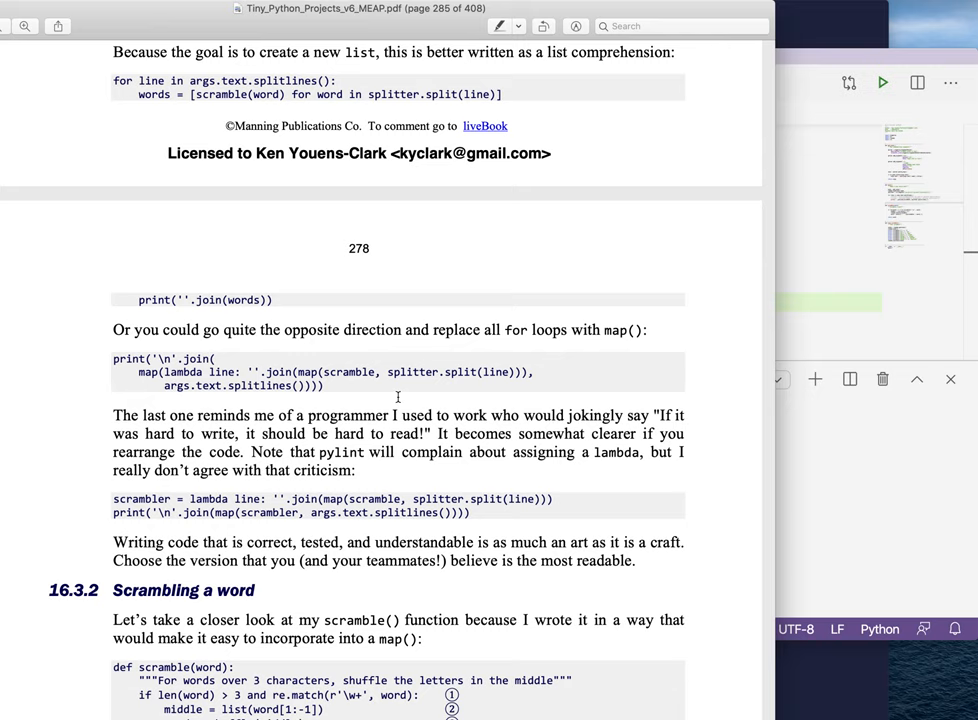
pyautogui.scroll(-3)
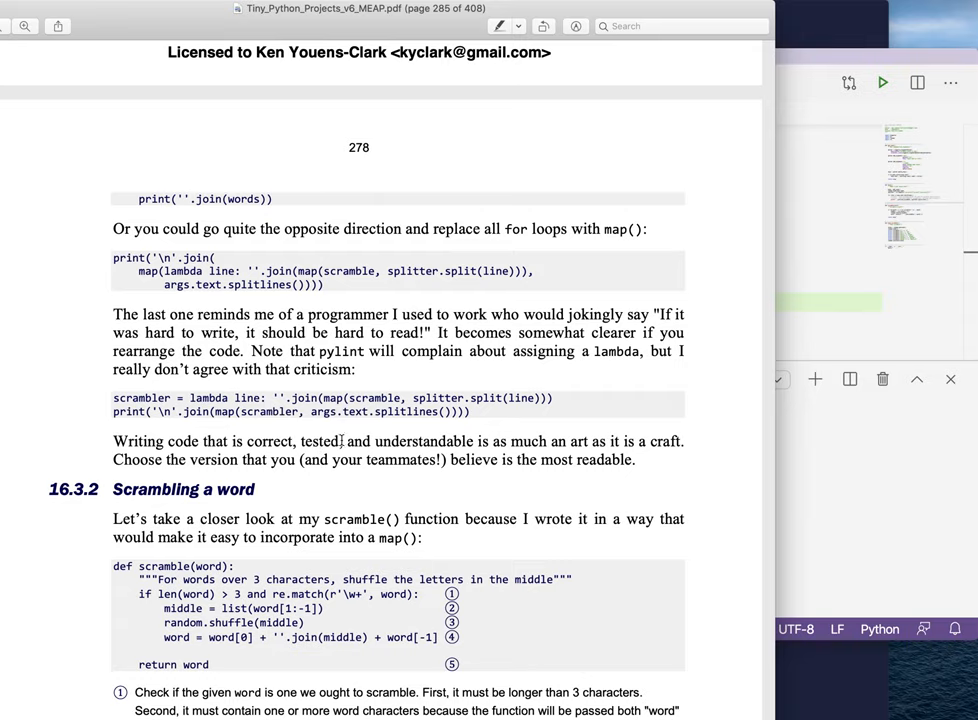
pyautogui.moveTo(436, 476)
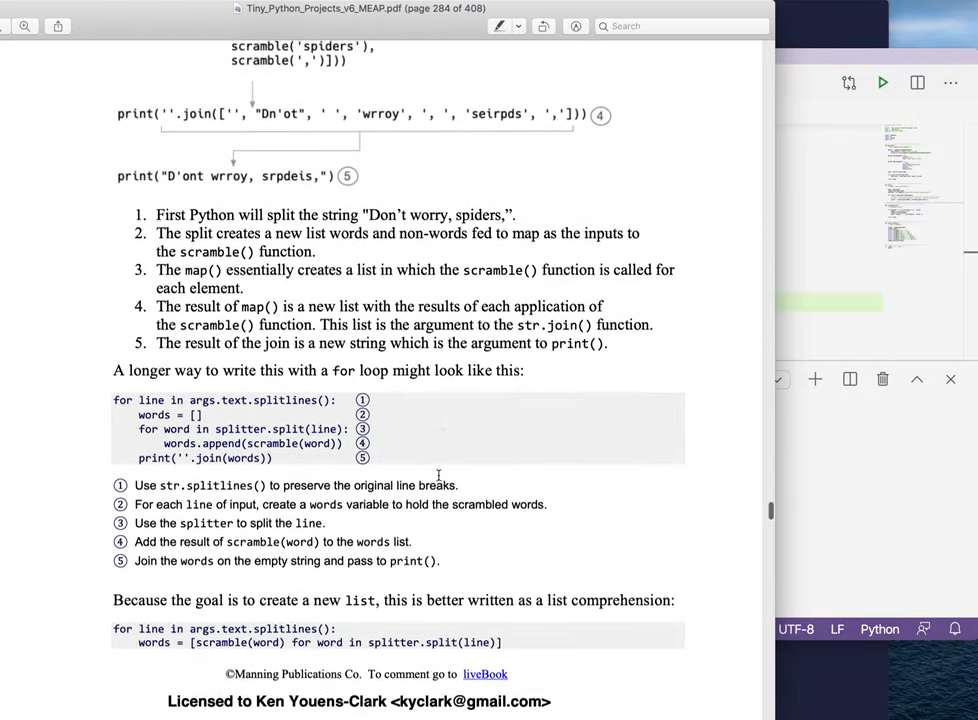
pyautogui.scroll(-3)
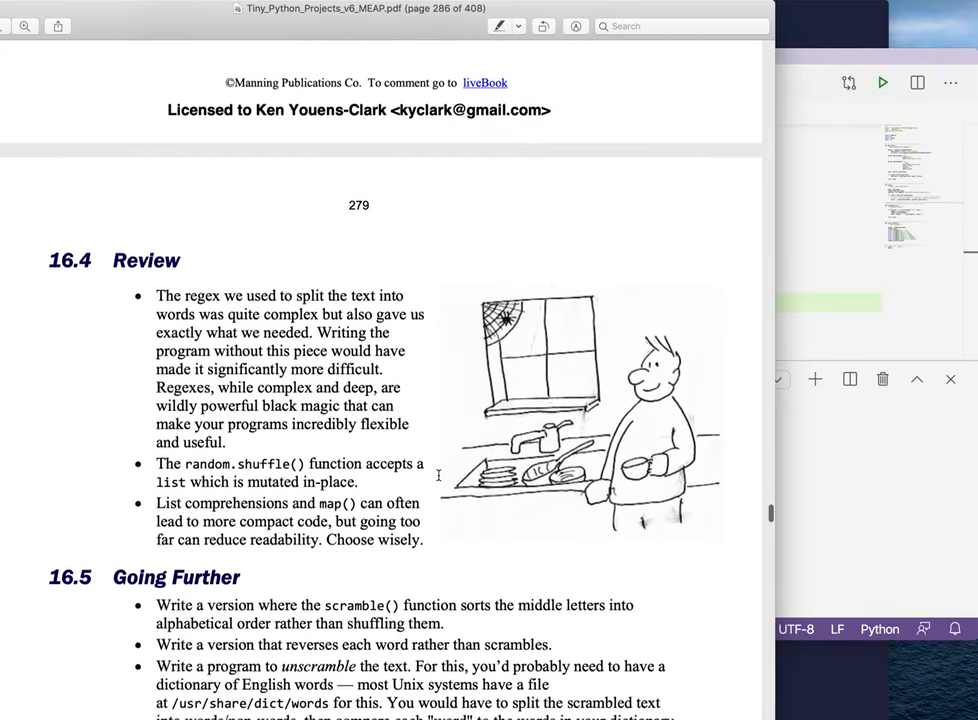
pyautogui.scroll(-3)
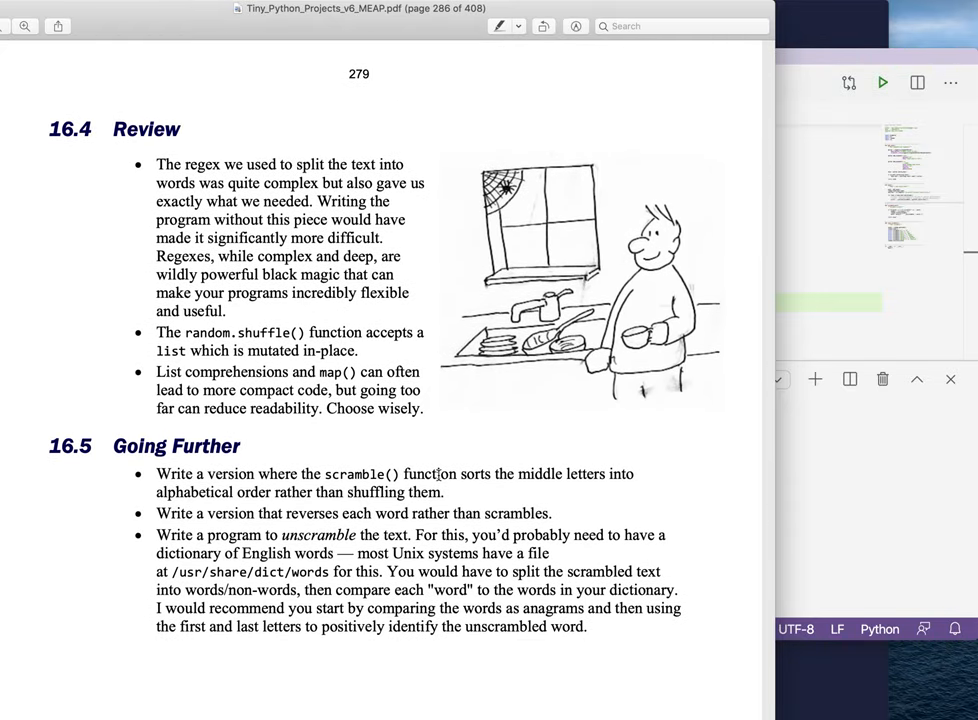